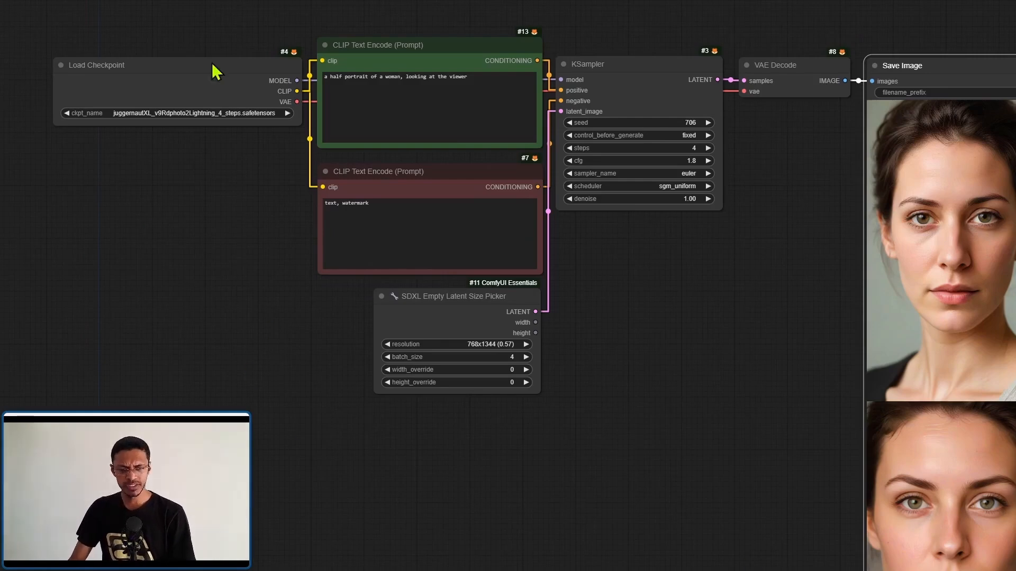
pyautogui.moveTo(224, 257)
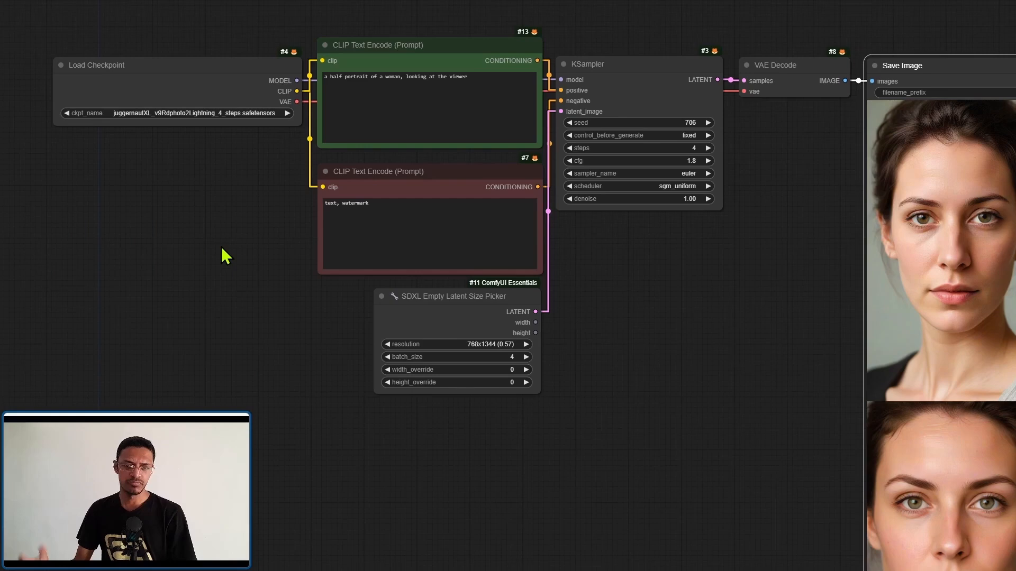
pyautogui.moveTo(791, 360)
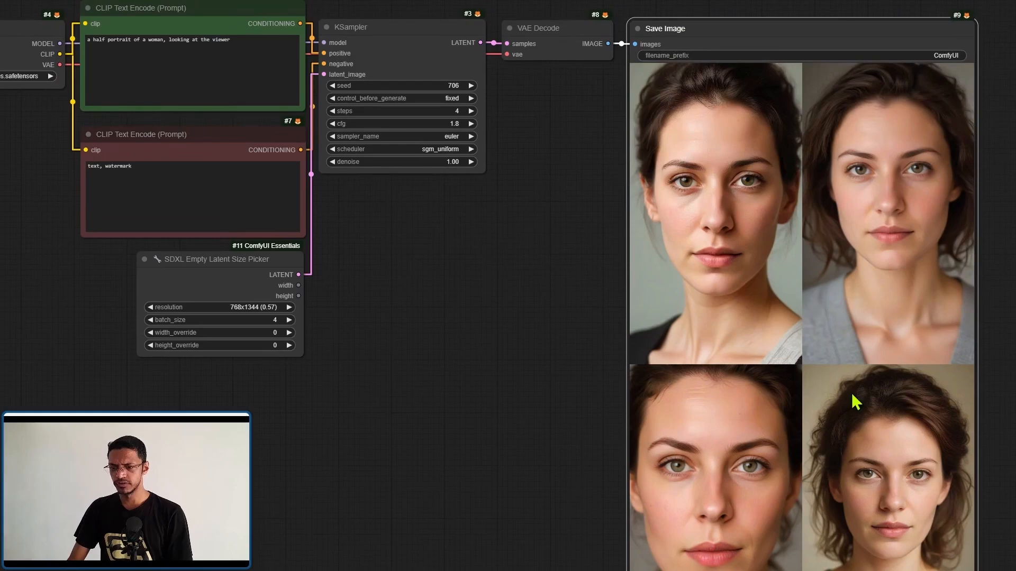
pyautogui.moveTo(735, 240)
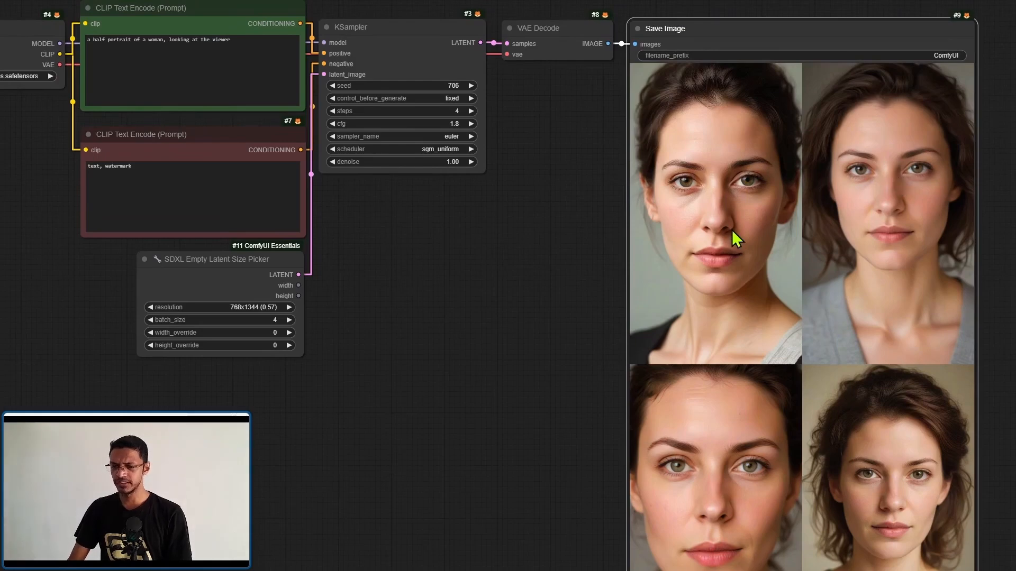
pyautogui.moveTo(691, 280)
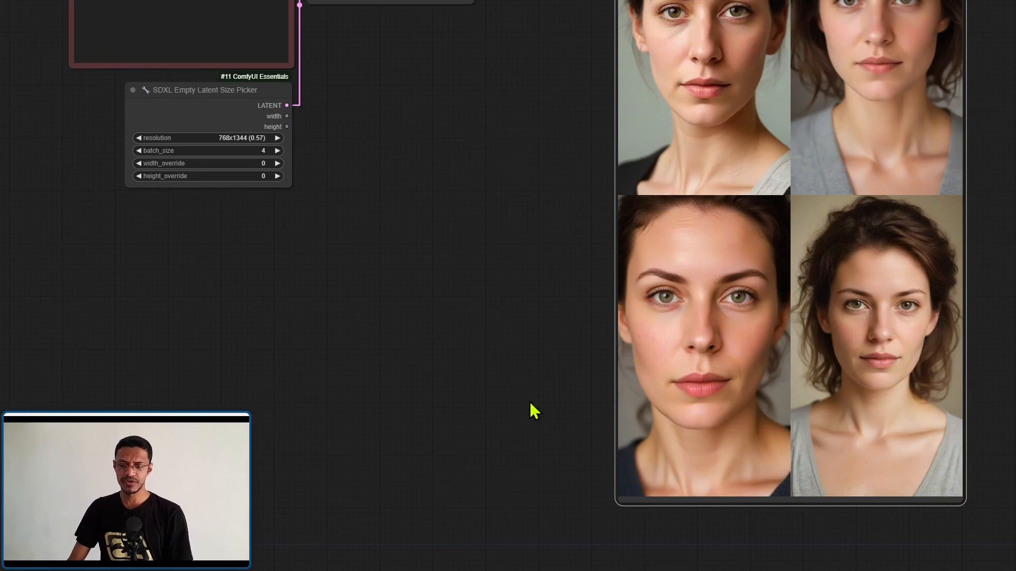
pyautogui.moveTo(431, 377)
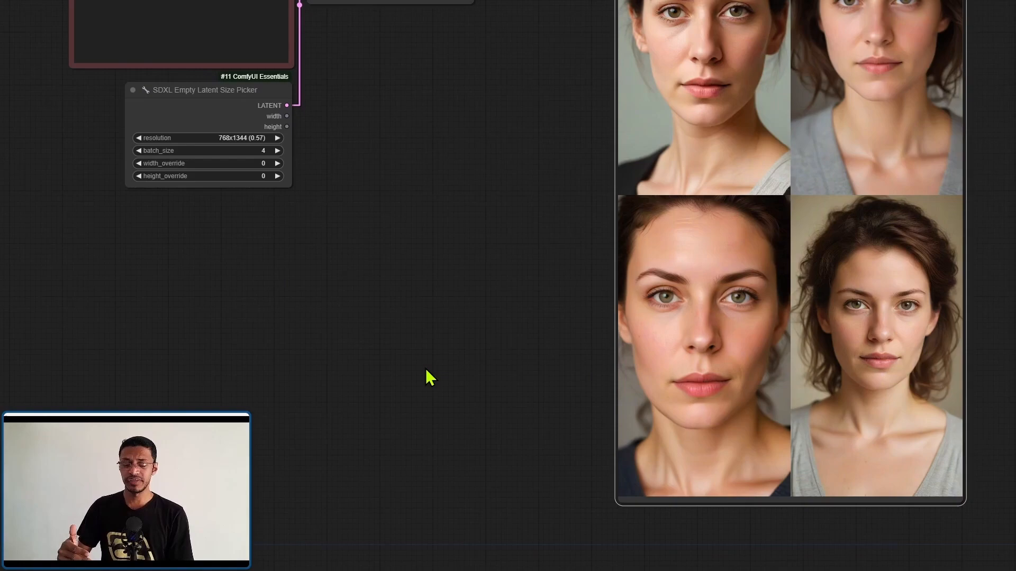
pyautogui.moveTo(421, 379)
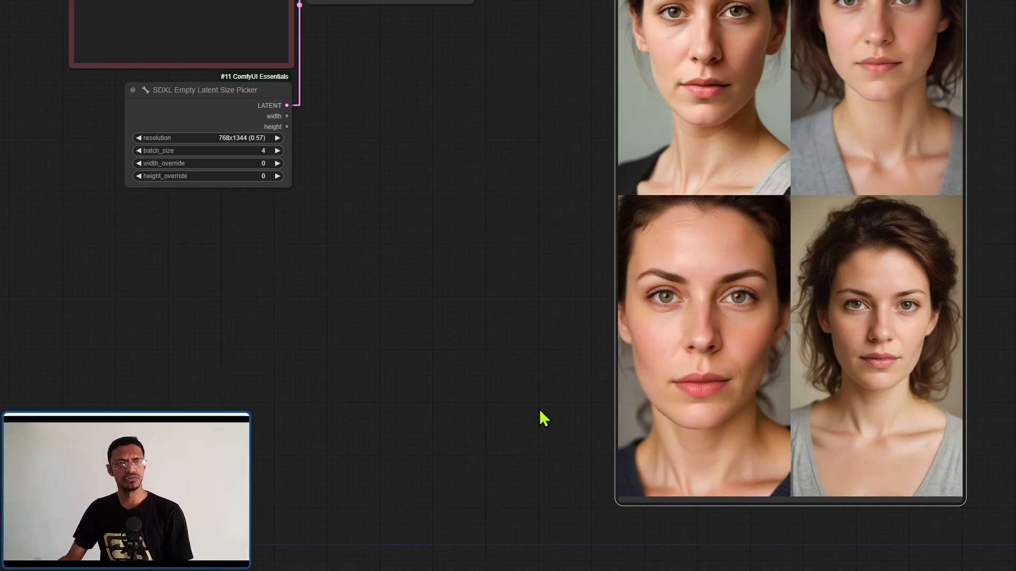
pyautogui.moveTo(540, 424)
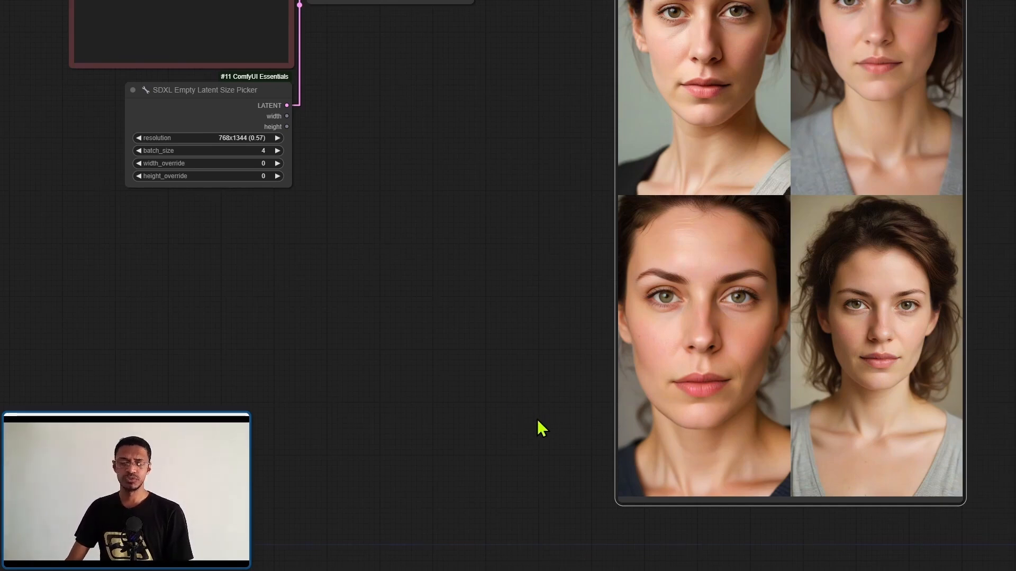
pyautogui.moveTo(886, 236)
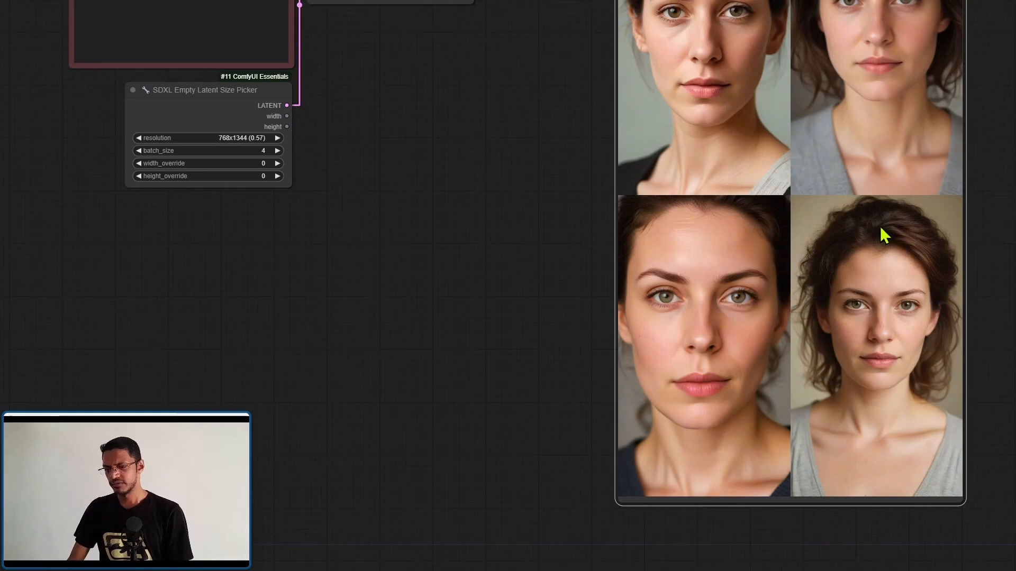
pyautogui.moveTo(974, 298)
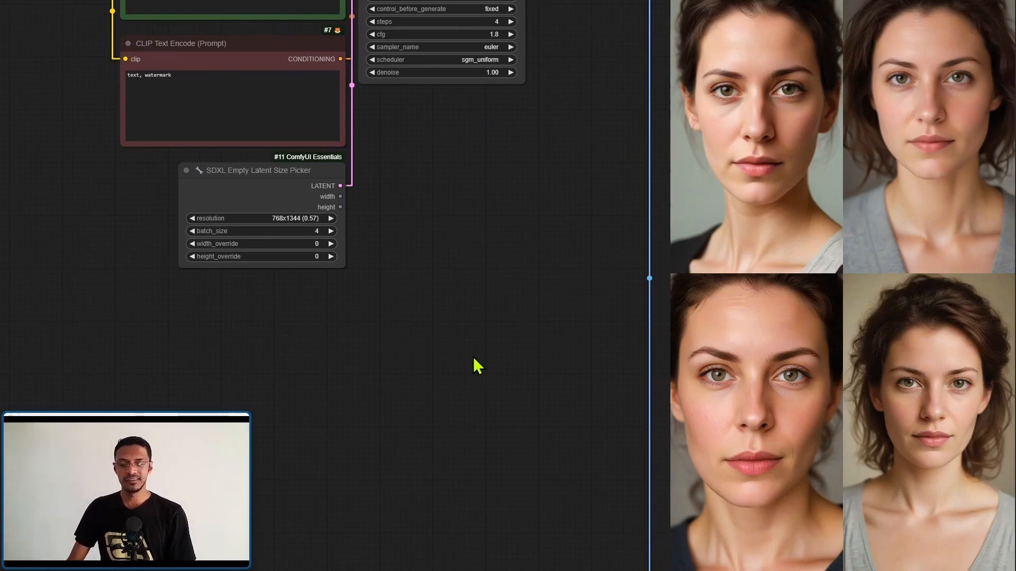
pyautogui.moveTo(220, 248)
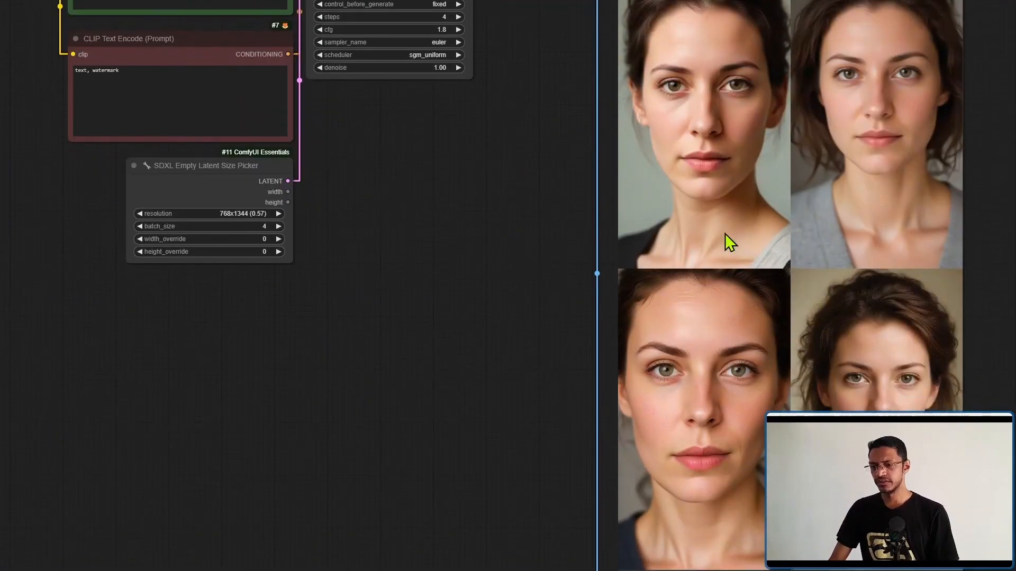
pyautogui.moveTo(716, 198)
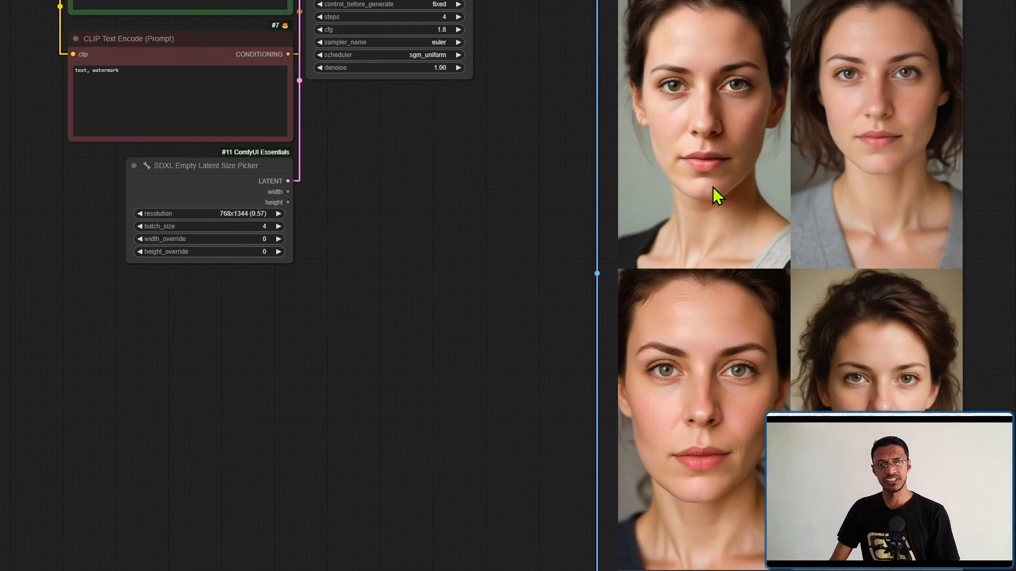
pyautogui.moveTo(893, 317)
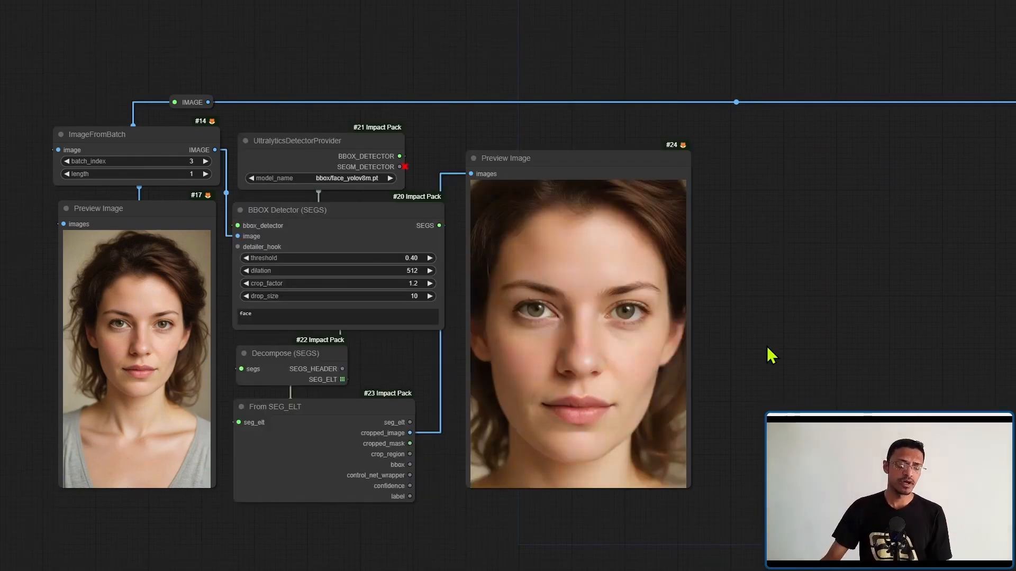
pyautogui.moveTo(154, 553)
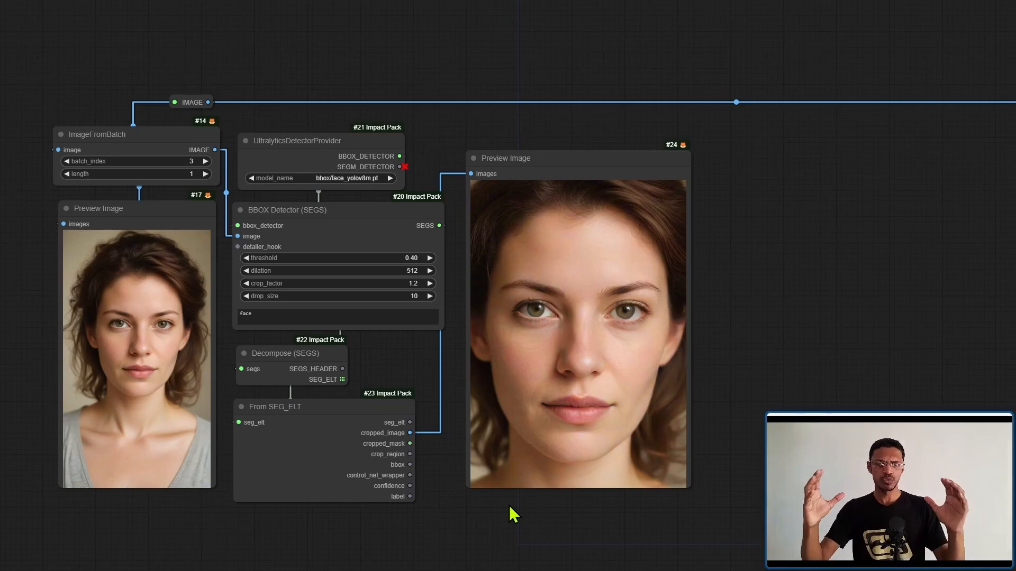
pyautogui.moveTo(451, 470)
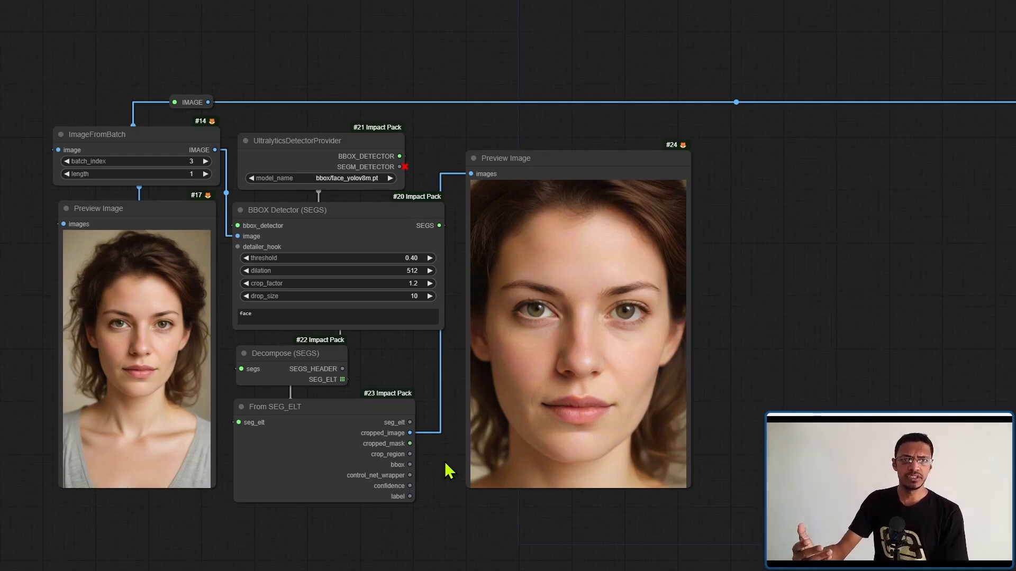
pyautogui.moveTo(409, 517)
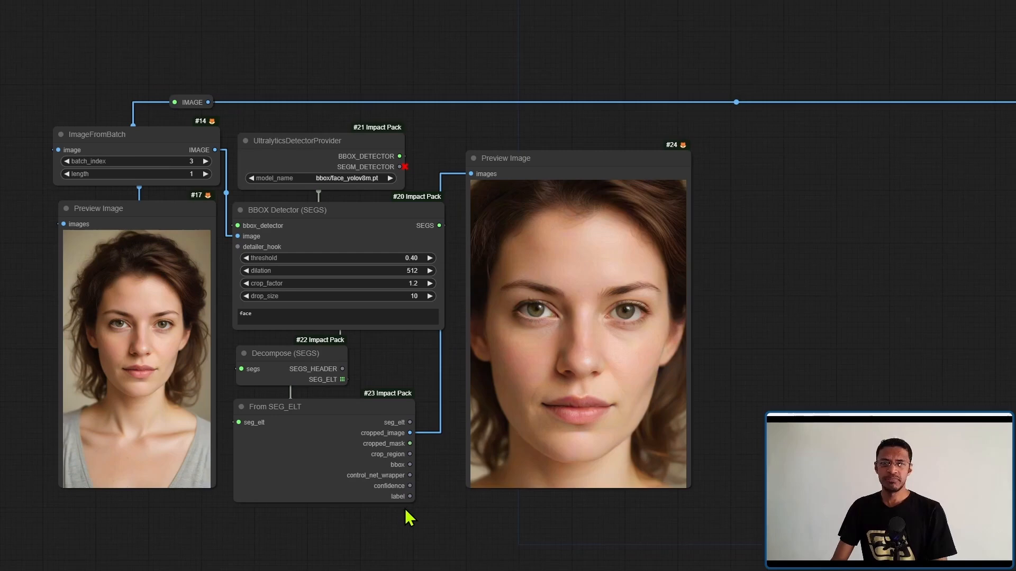
pyautogui.moveTo(455, 514)
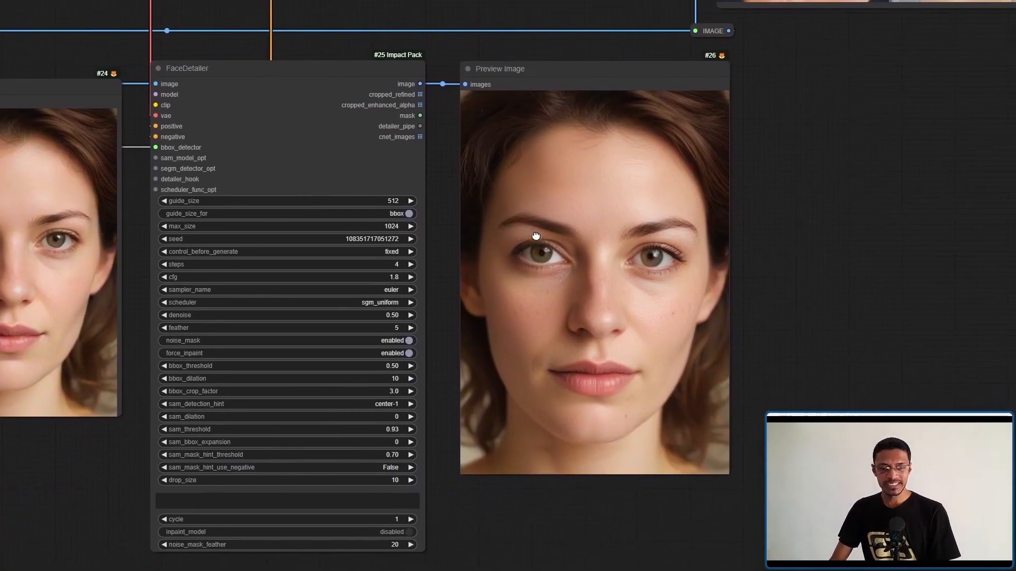
pyautogui.moveTo(547, 327)
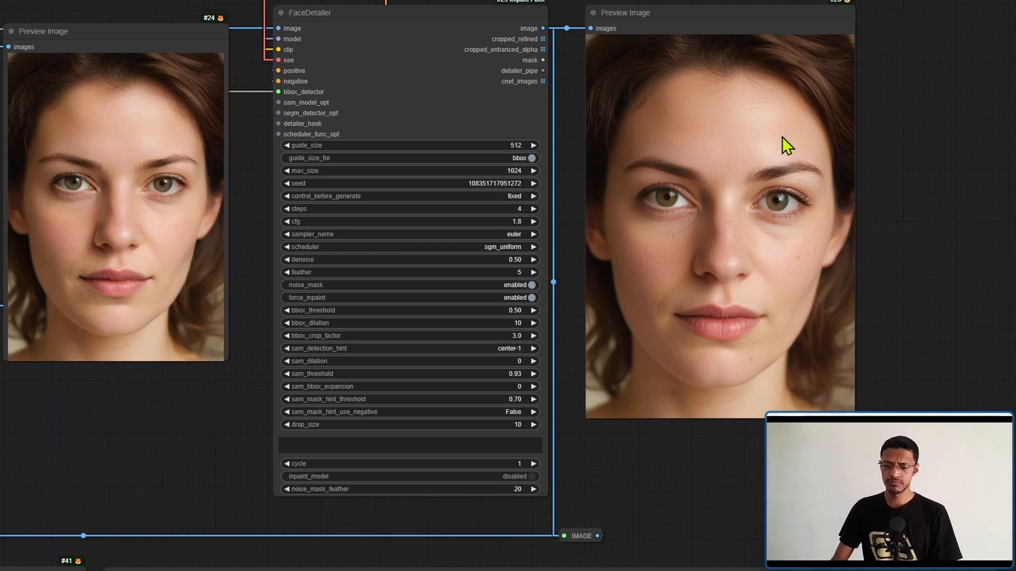
pyautogui.moveTo(856, 171)
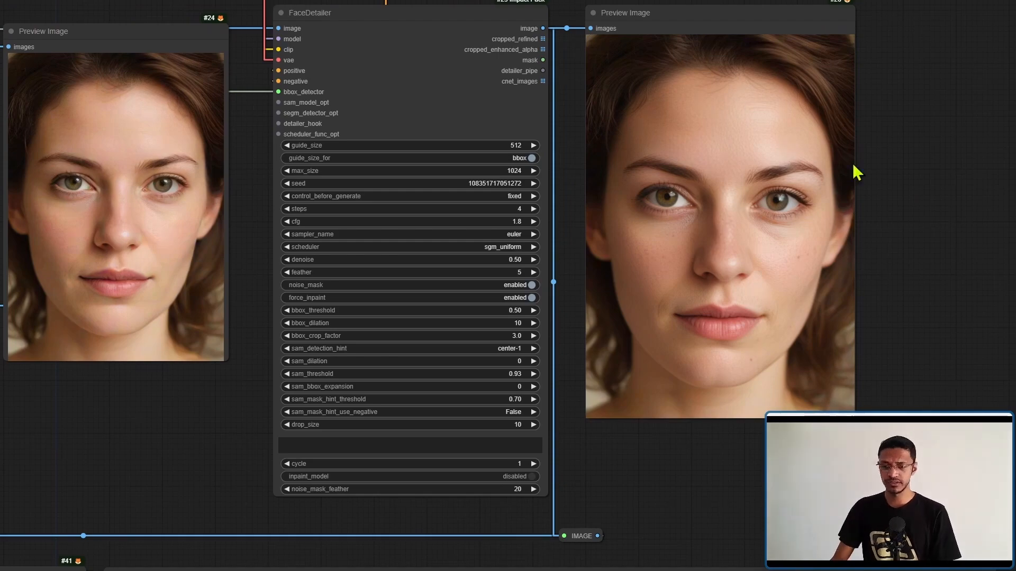
pyautogui.moveTo(757, 323)
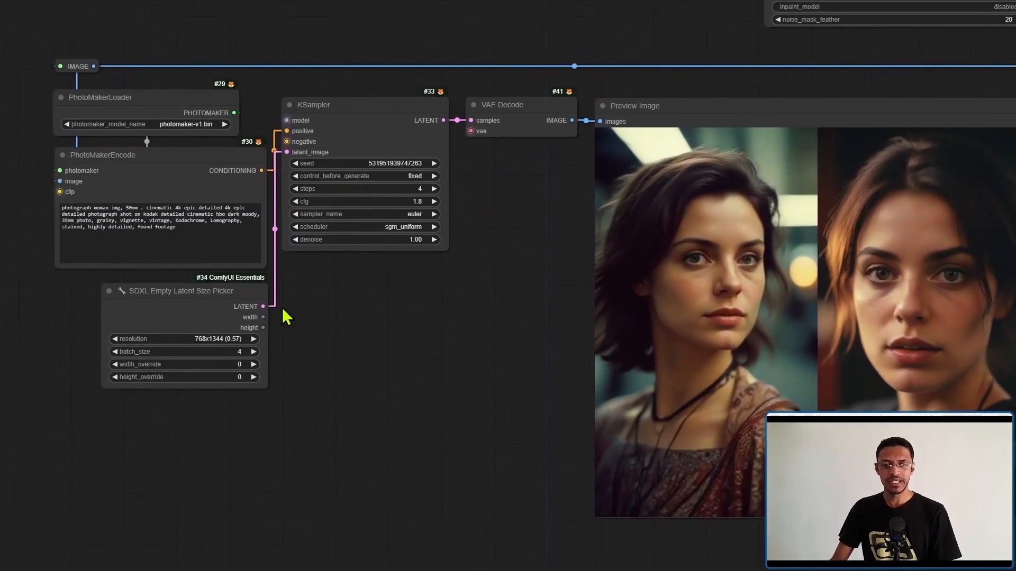
pyautogui.moveTo(253, 248)
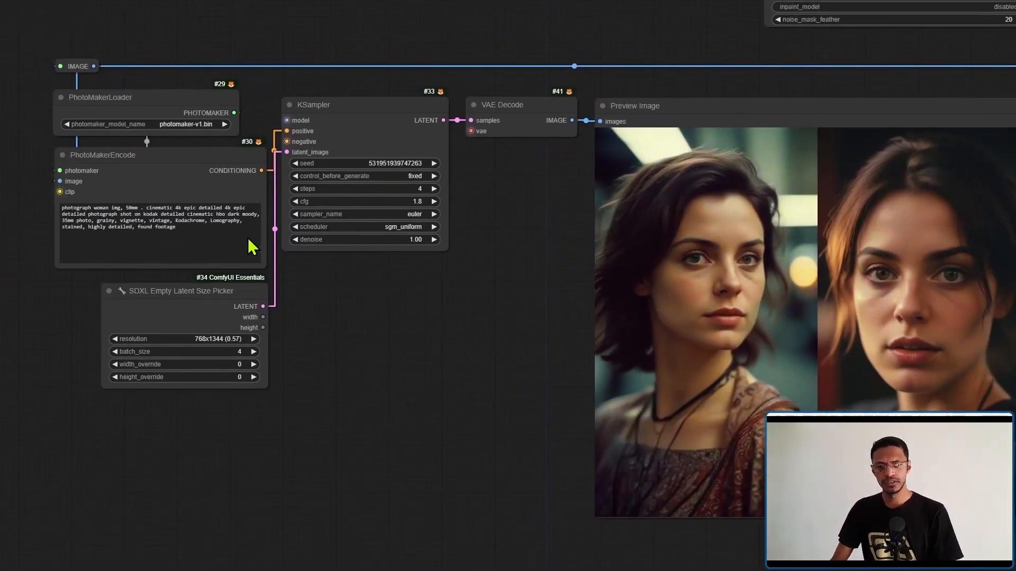
pyautogui.moveTo(528, 350)
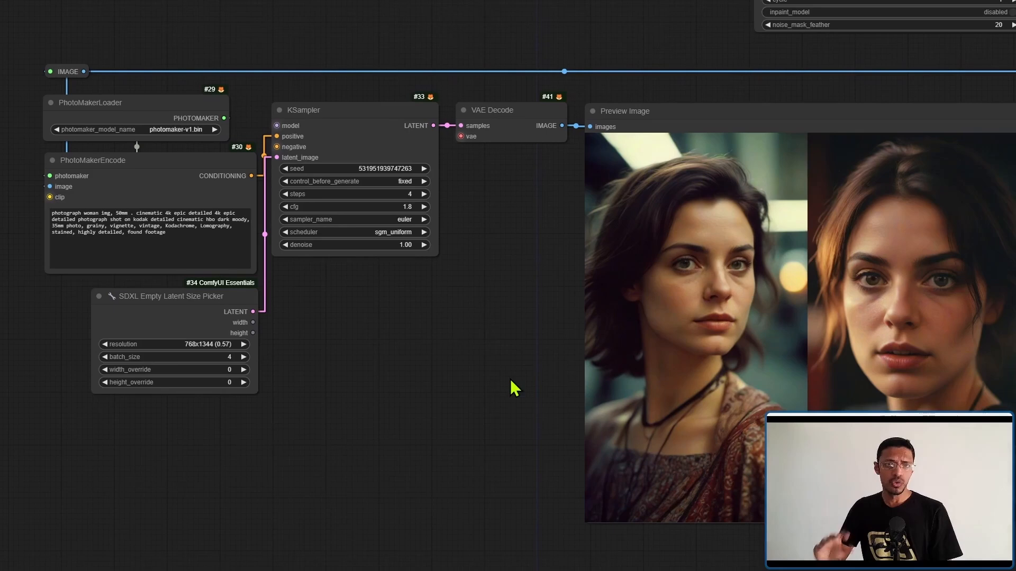
pyautogui.moveTo(534, 427)
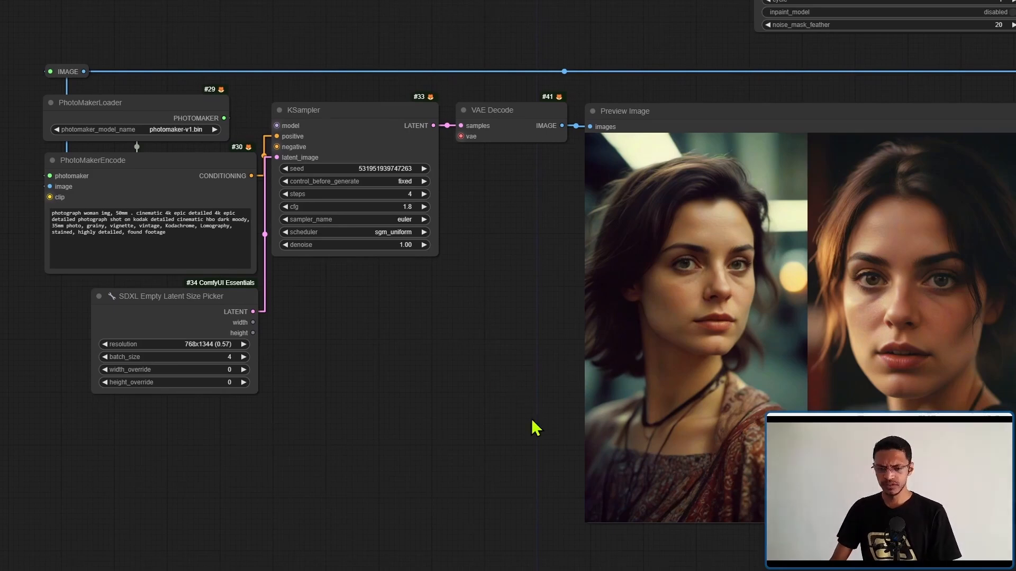
pyautogui.moveTo(449, 148)
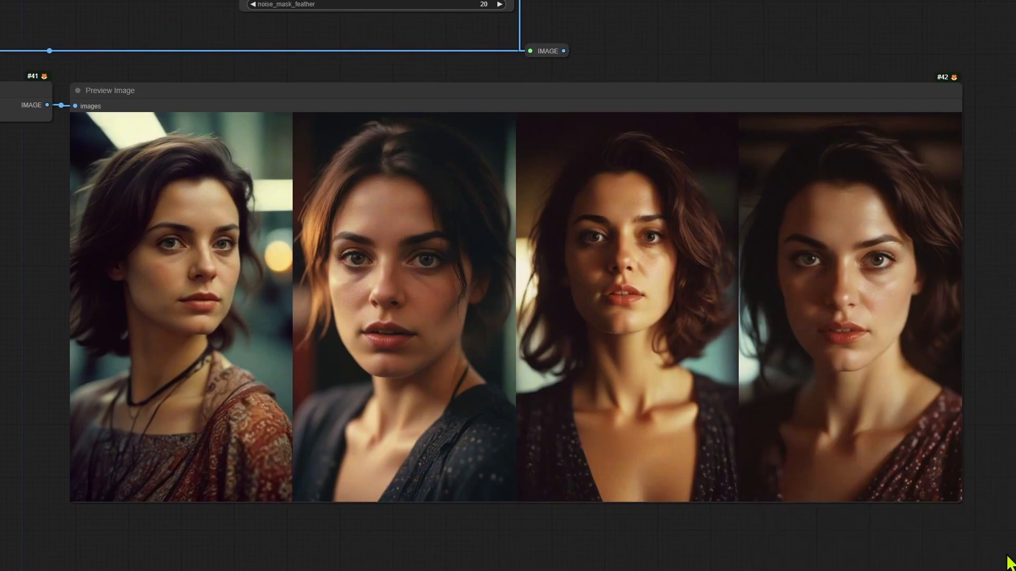
pyautogui.moveTo(445, 482)
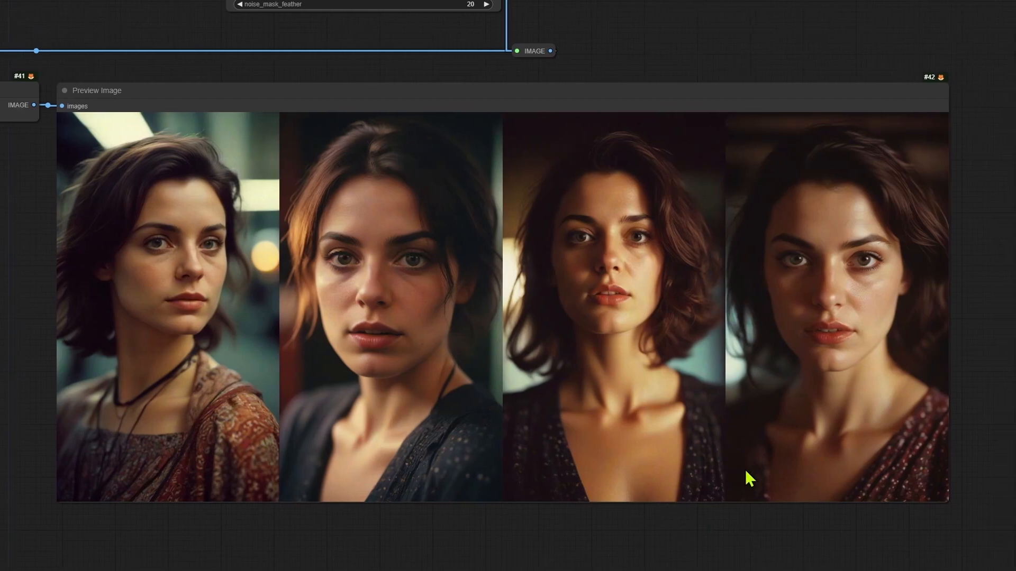
pyautogui.moveTo(750, 480)
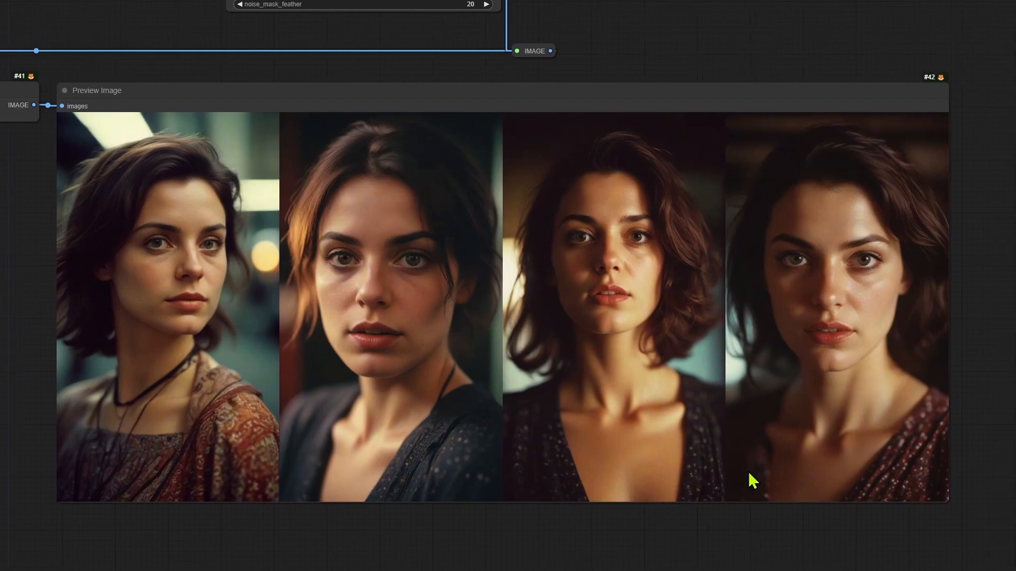
pyautogui.moveTo(326, 362)
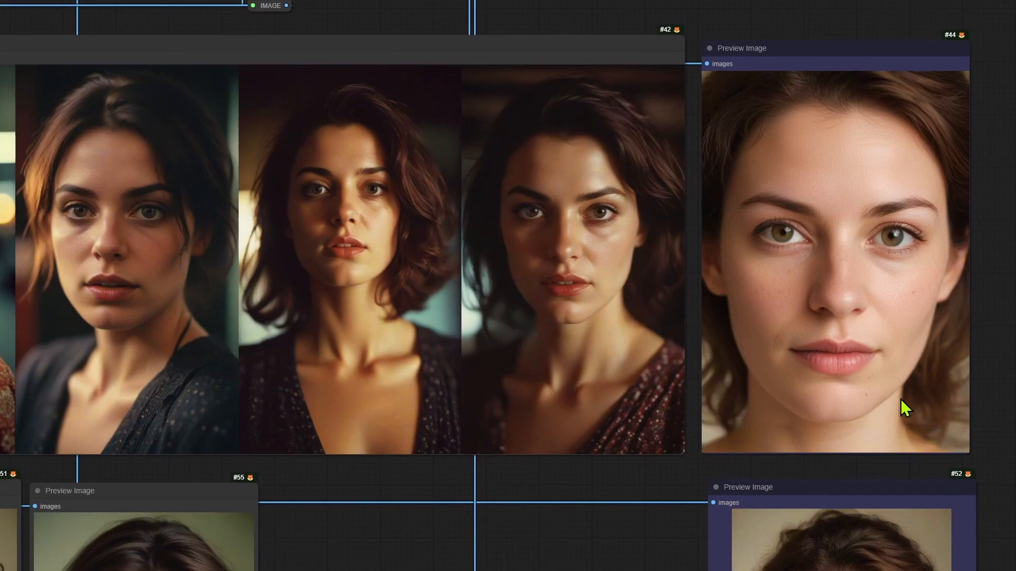
pyautogui.moveTo(868, 420)
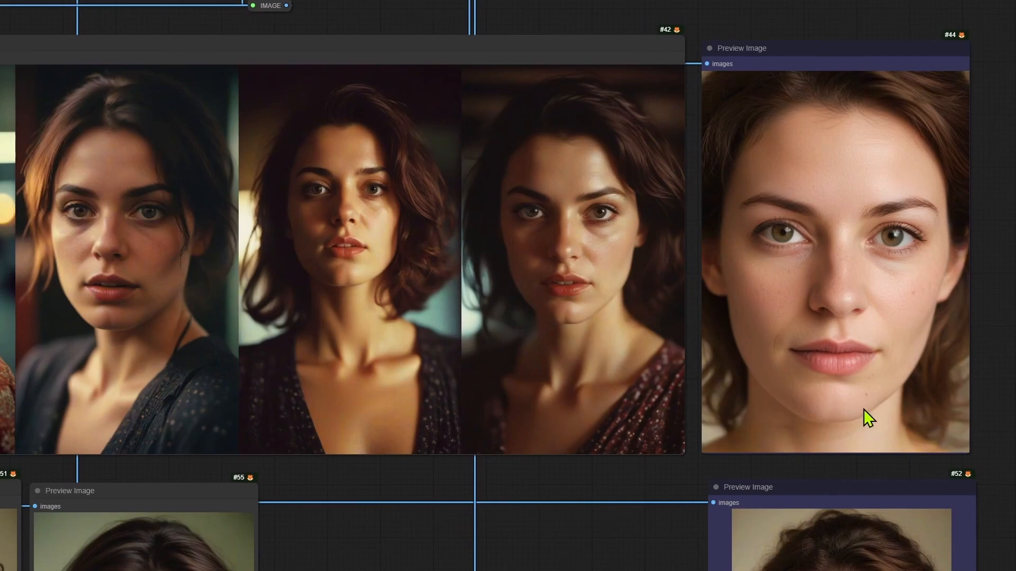
pyautogui.moveTo(361, 296)
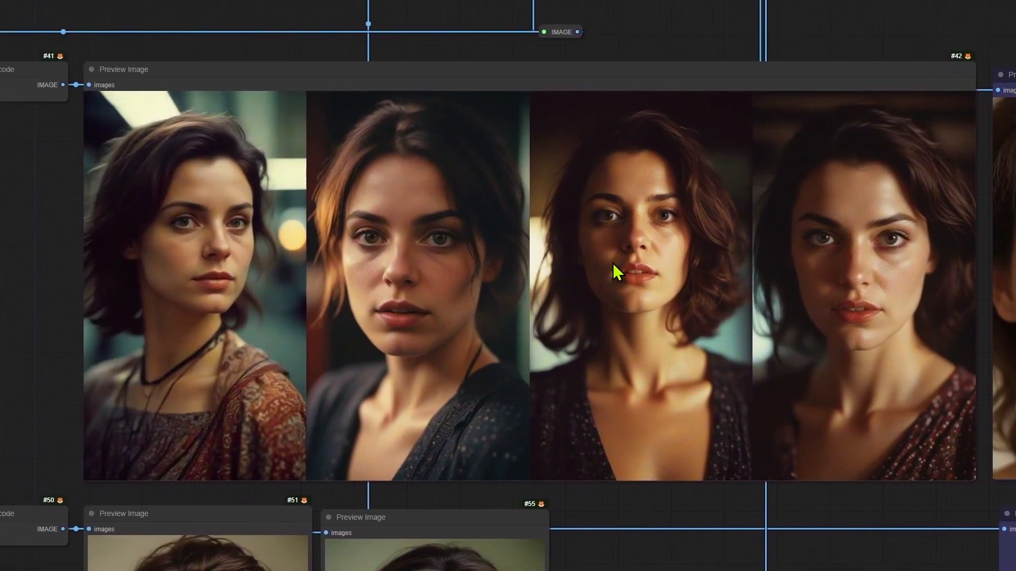
pyautogui.moveTo(842, 320)
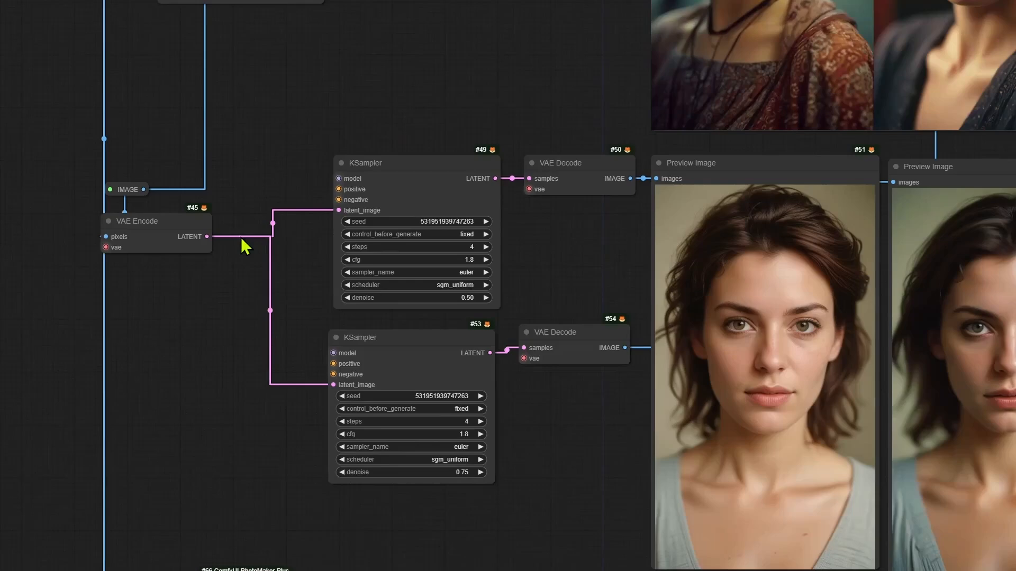
pyautogui.moveTo(248, 275)
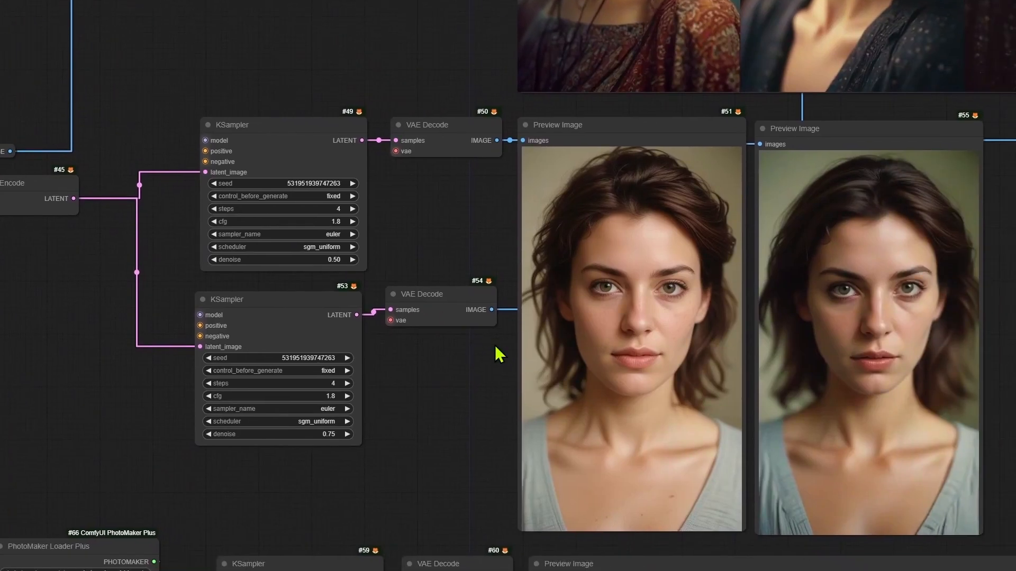
# Step: Pan across the VAE Encode input and the img2img previews at denoise 0.50 and 0.75
pyautogui.moveTo(499, 353); pyautogui.dragTo(201, 361)
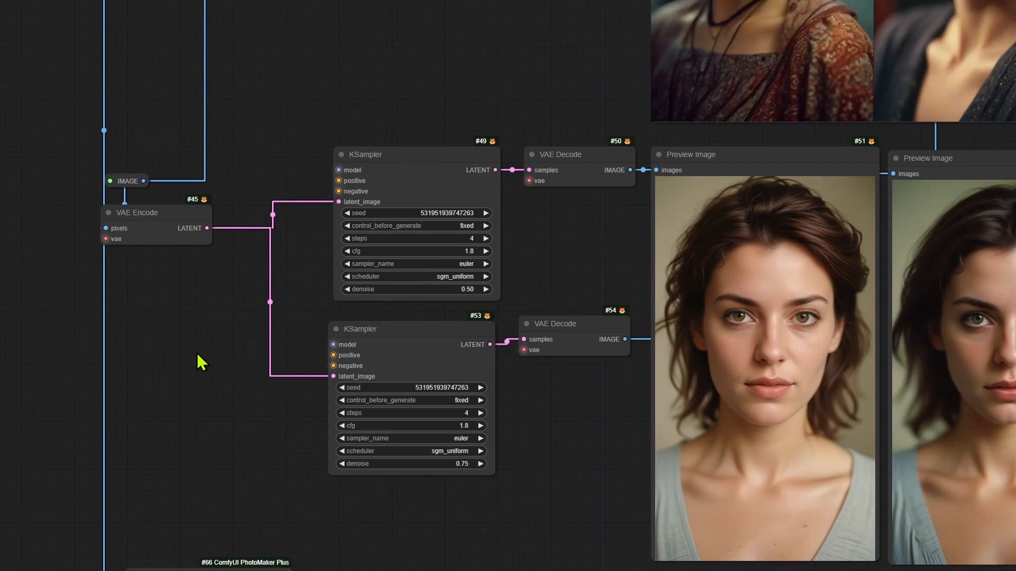
pyautogui.moveTo(619, 344)
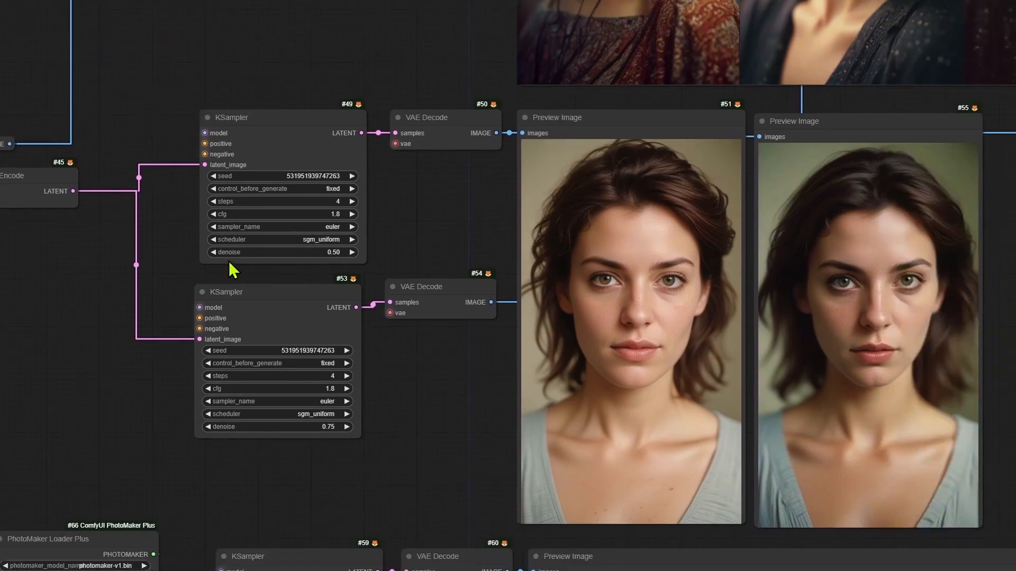
pyautogui.moveTo(233, 269); pyautogui.dragTo(448, 307)
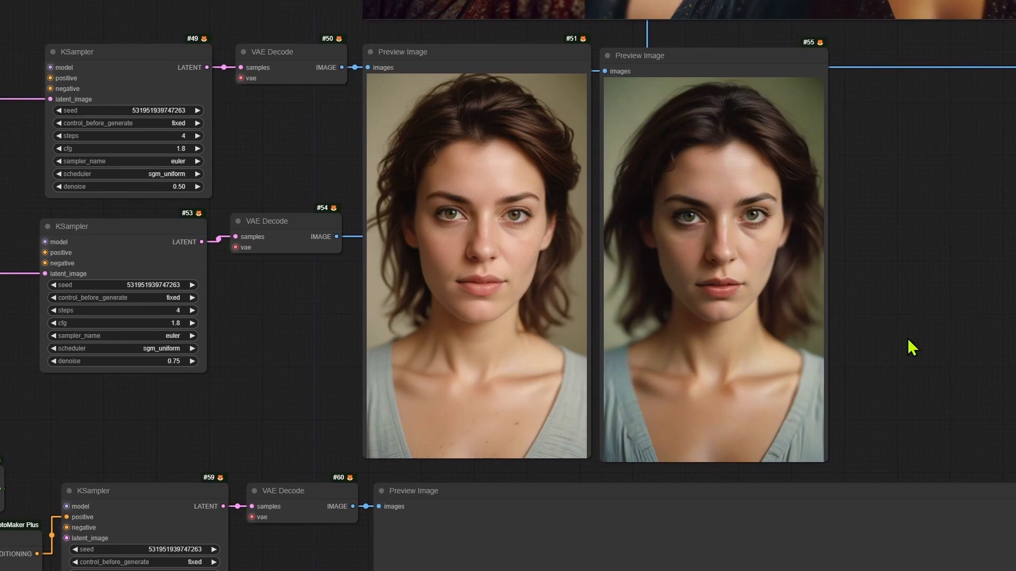
pyautogui.moveTo(900, 356)
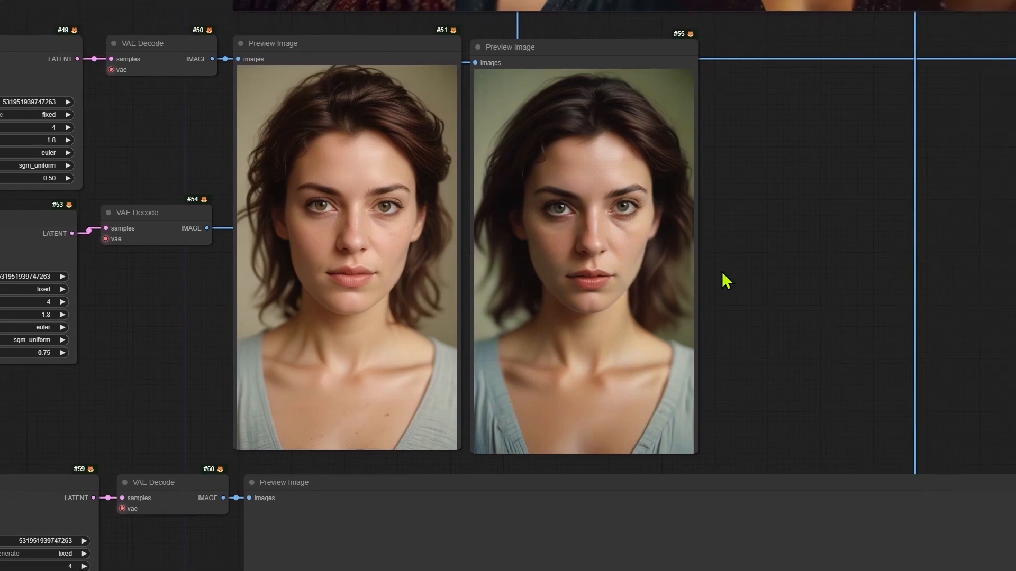
pyautogui.moveTo(771, 290)
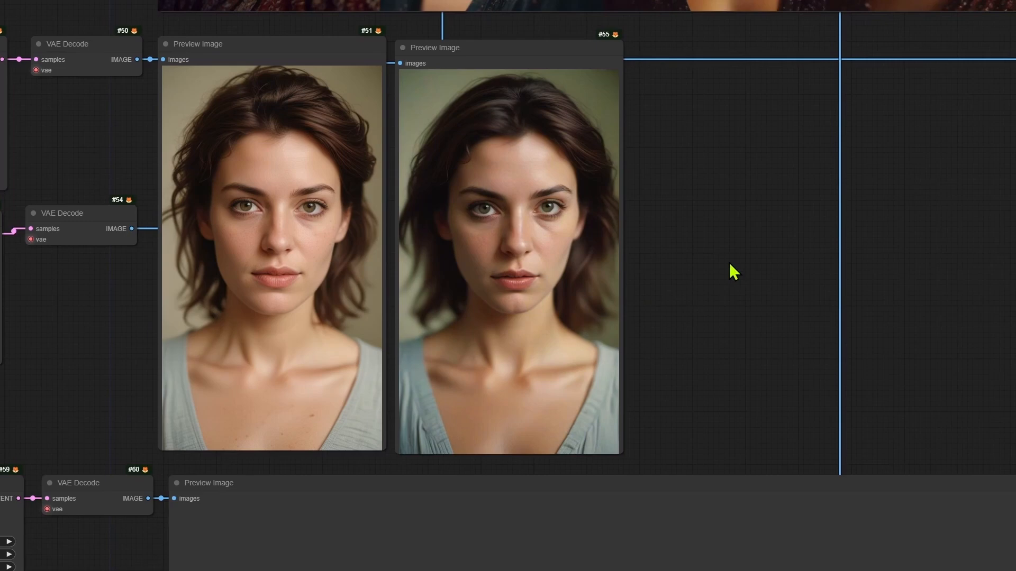
pyautogui.moveTo(742, 275)
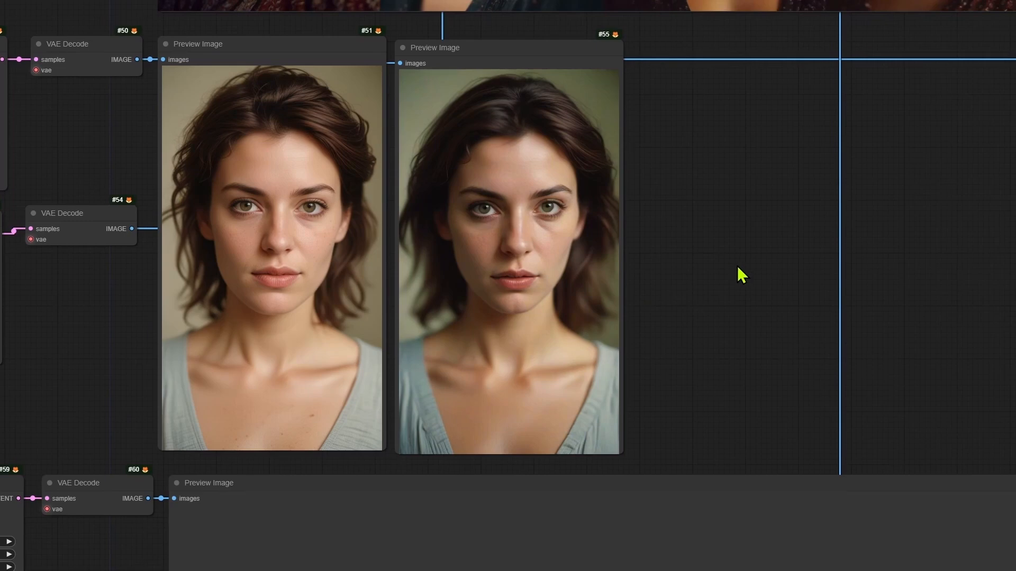
pyautogui.moveTo(768, 278)
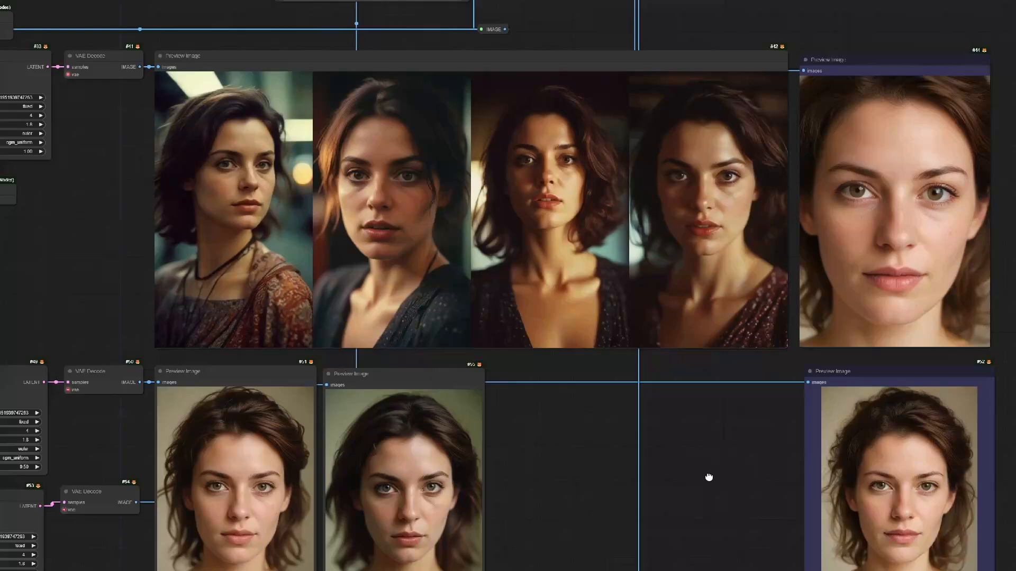
pyautogui.moveTo(680, 518)
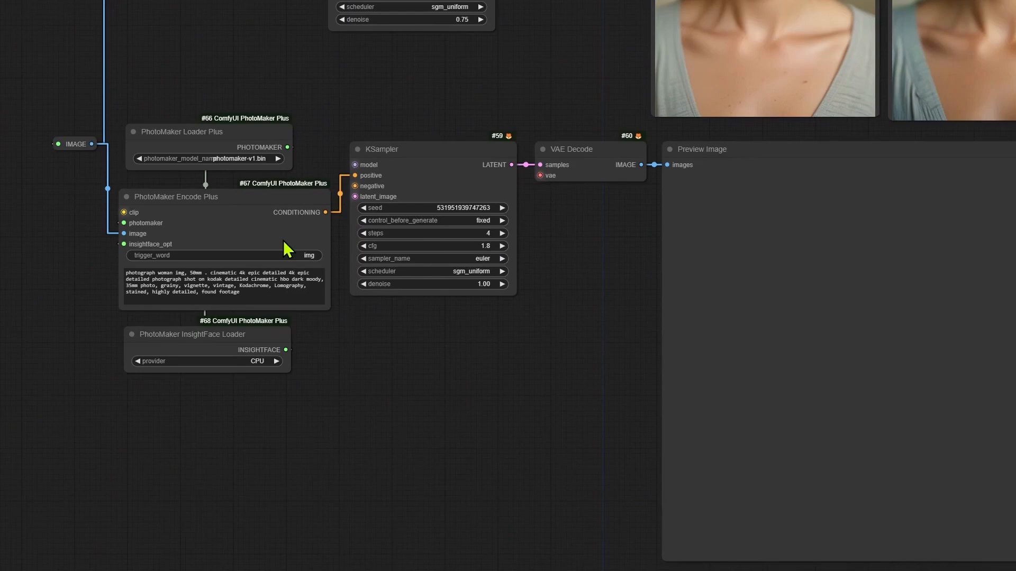
pyautogui.moveTo(448, 461)
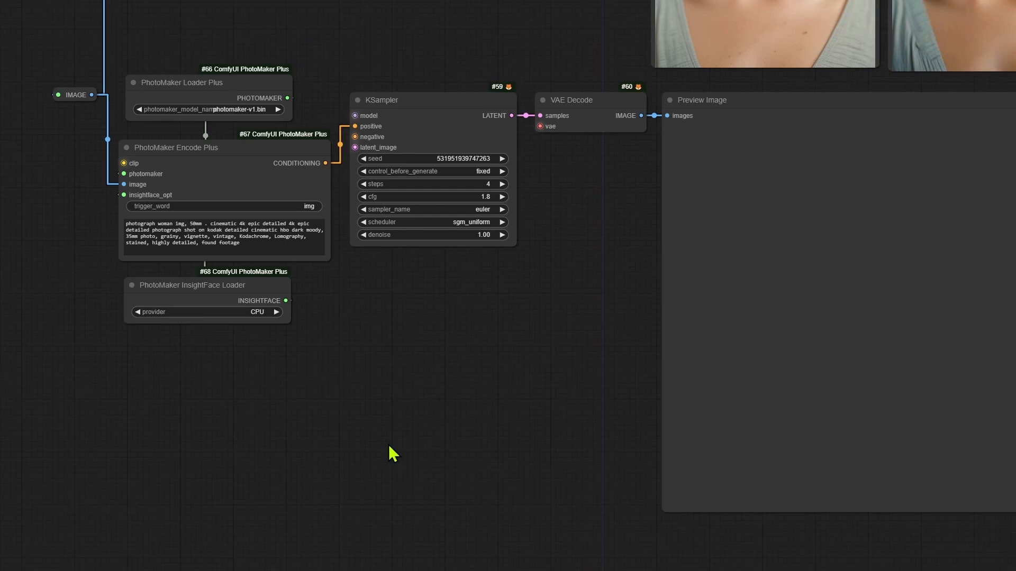
pyautogui.moveTo(440, 484)
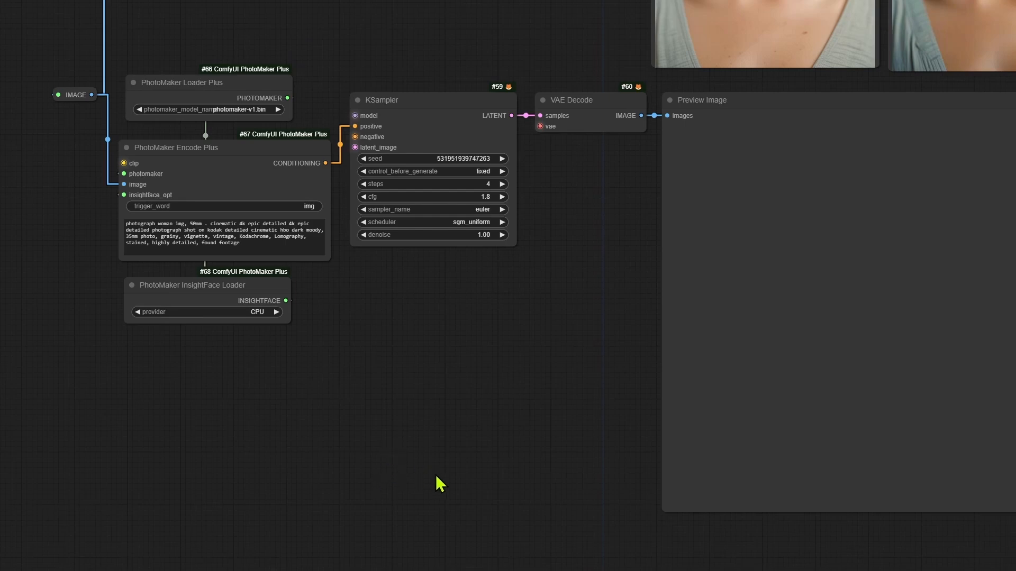
pyautogui.moveTo(452, 466)
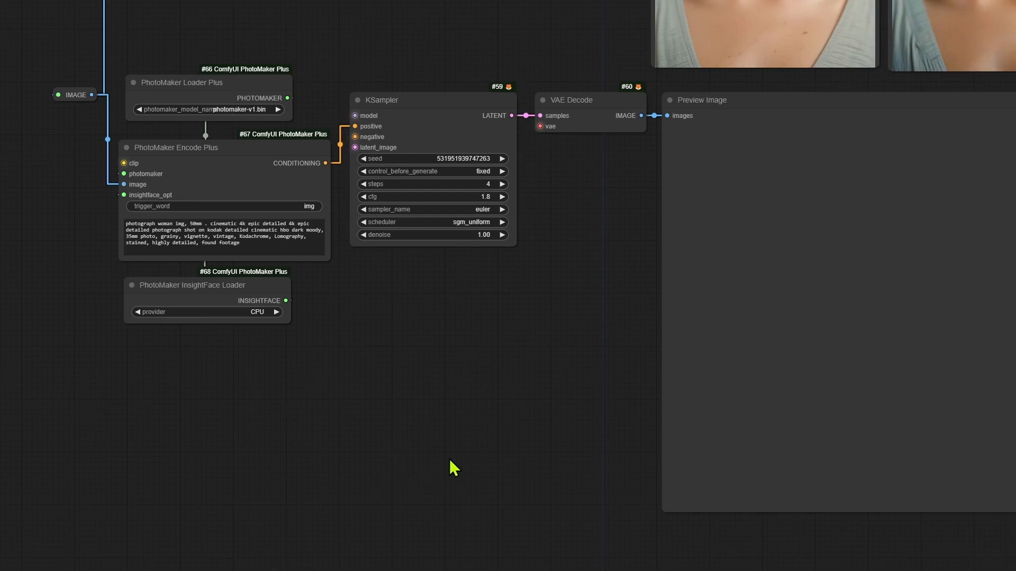
pyautogui.moveTo(451, 425)
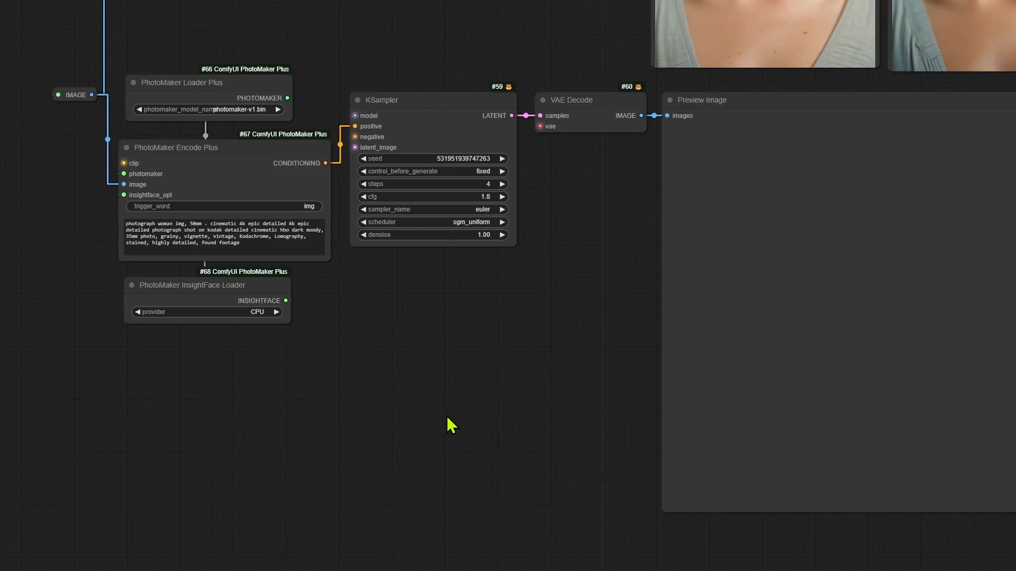
pyautogui.moveTo(200, 317)
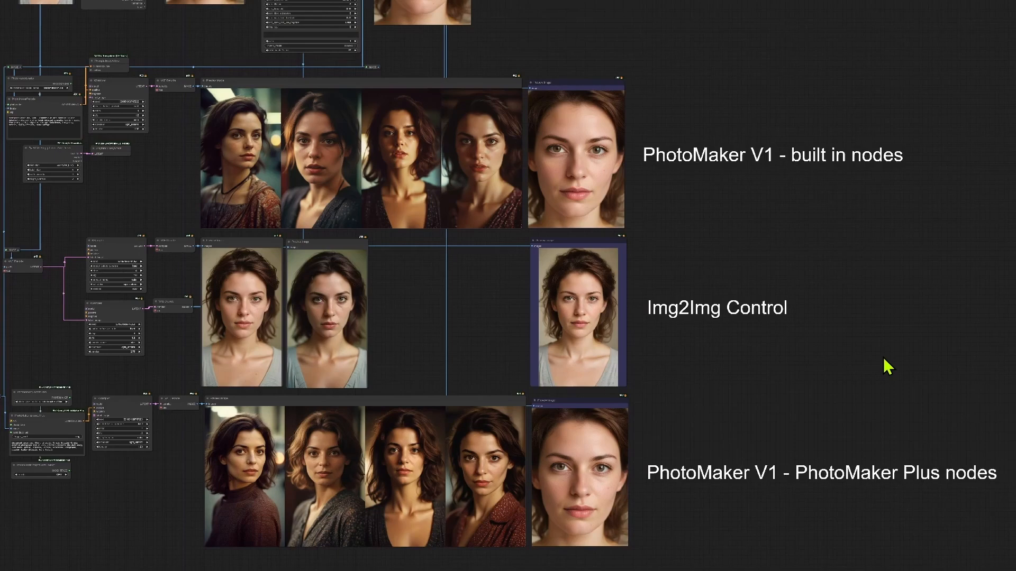
pyautogui.moveTo(907, 436)
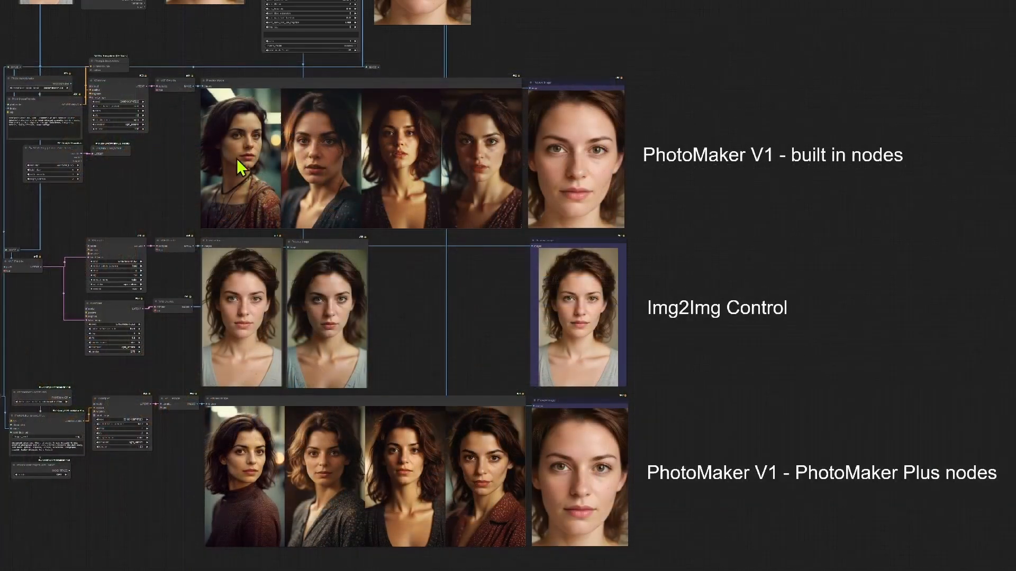
pyautogui.moveTo(287, 172)
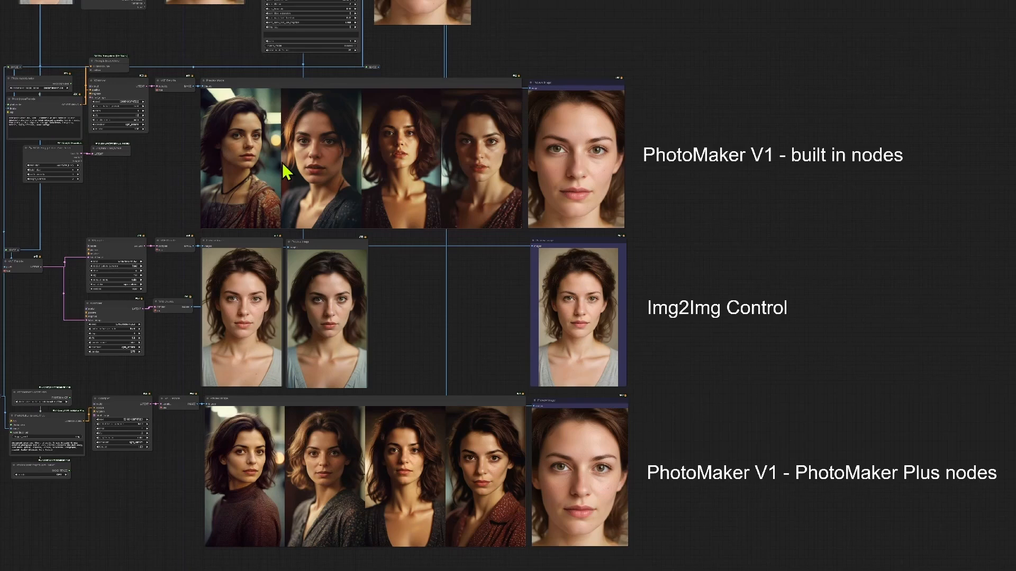
pyautogui.moveTo(388, 189)
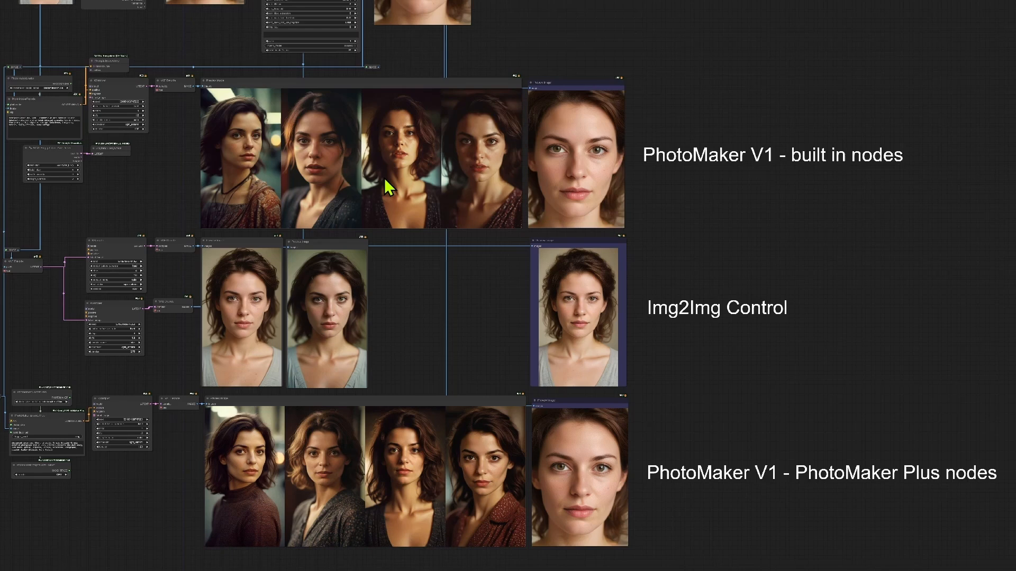
pyautogui.moveTo(647, 495)
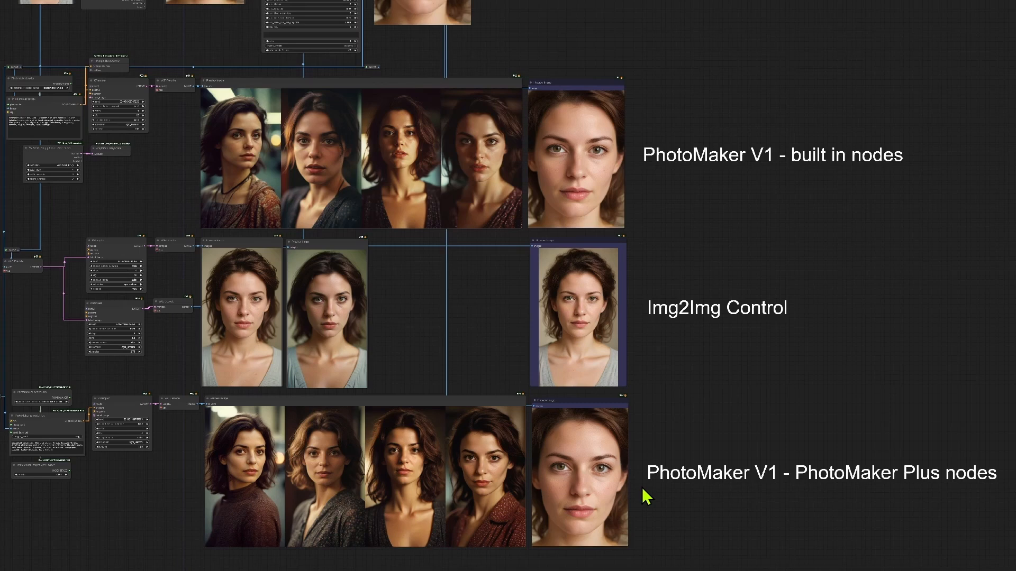
pyautogui.moveTo(711, 541)
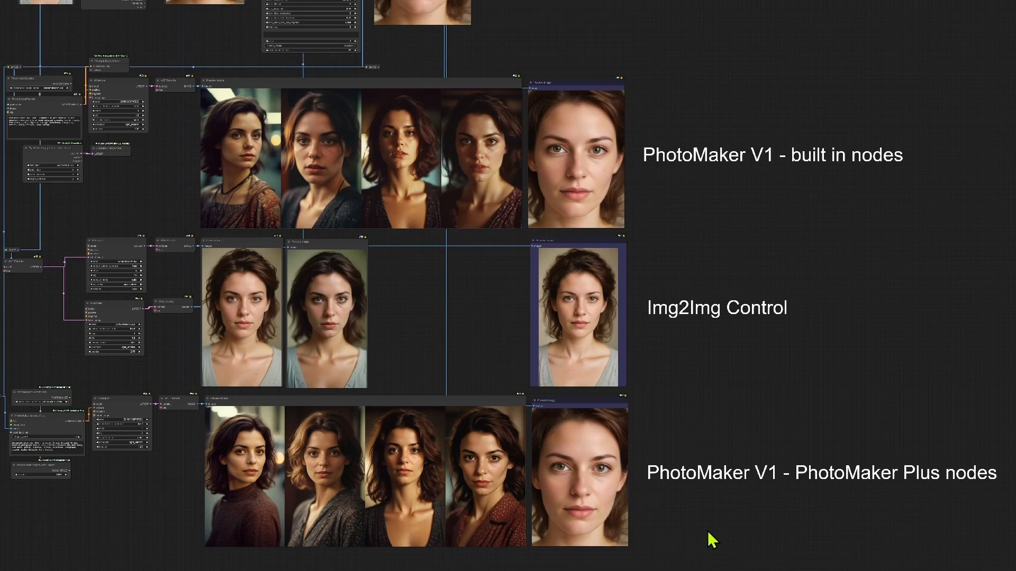
pyautogui.moveTo(735, 547)
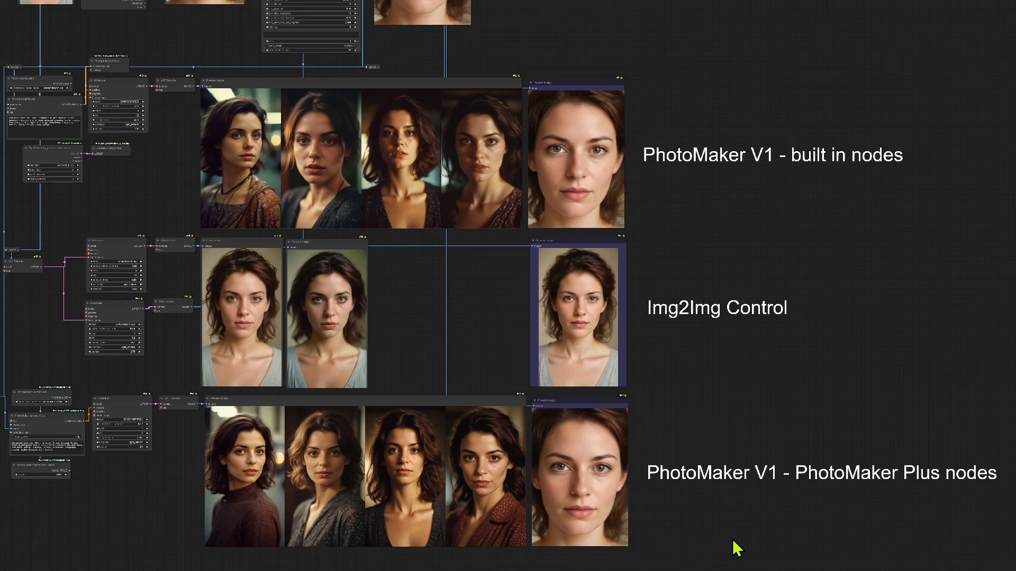
pyautogui.moveTo(735, 550)
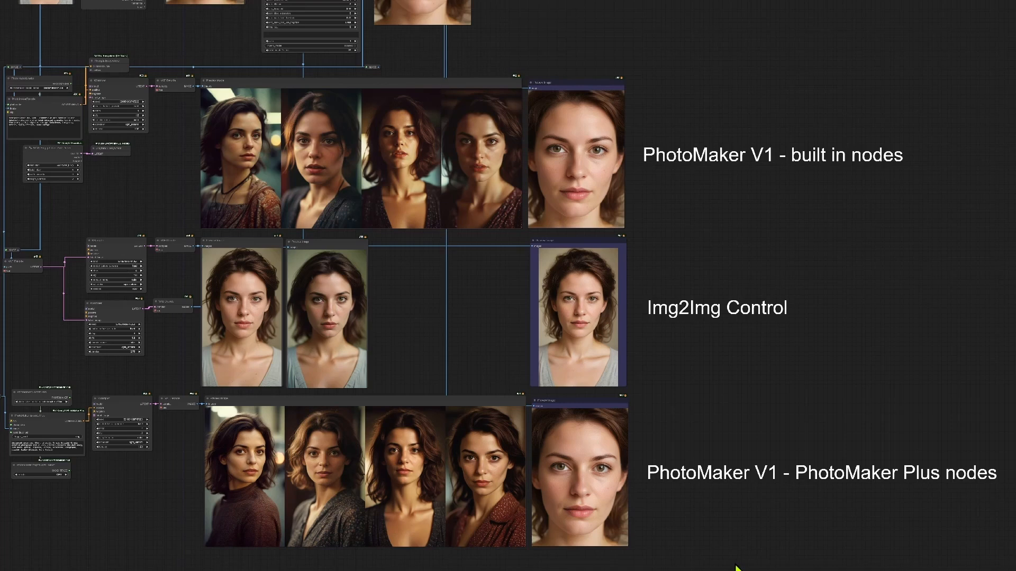
pyautogui.moveTo(724, 541)
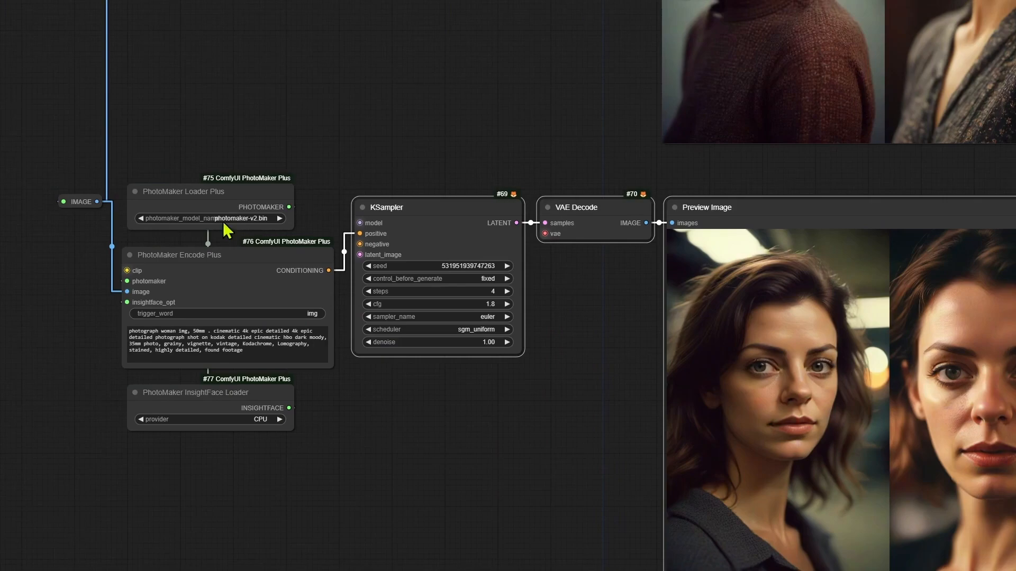
pyautogui.moveTo(223, 250)
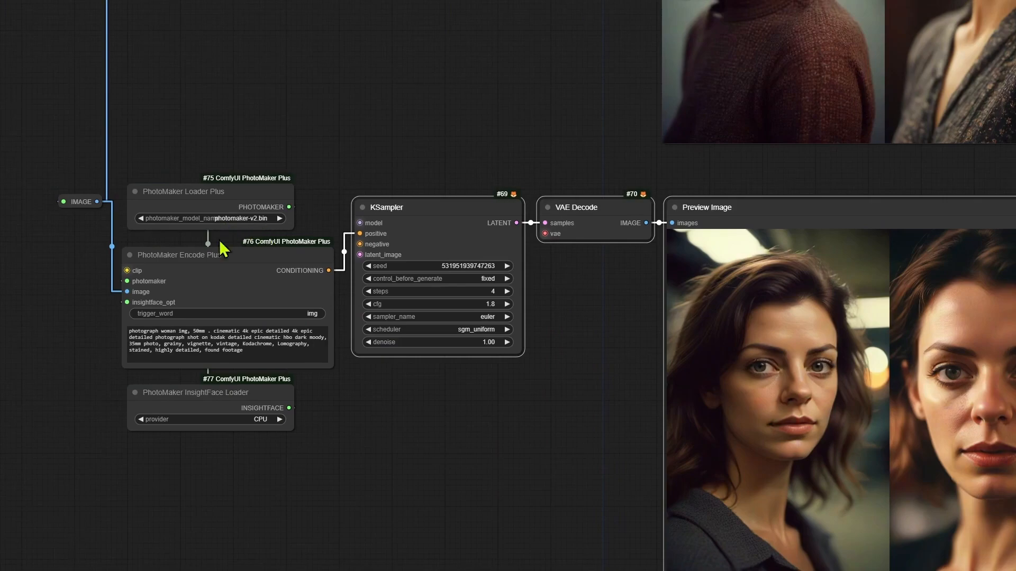
# Step: Scroll down to the PhotoMaker Plus chain using photomaker-v2.bin and KSampler #69
pyautogui.scroll(-3)
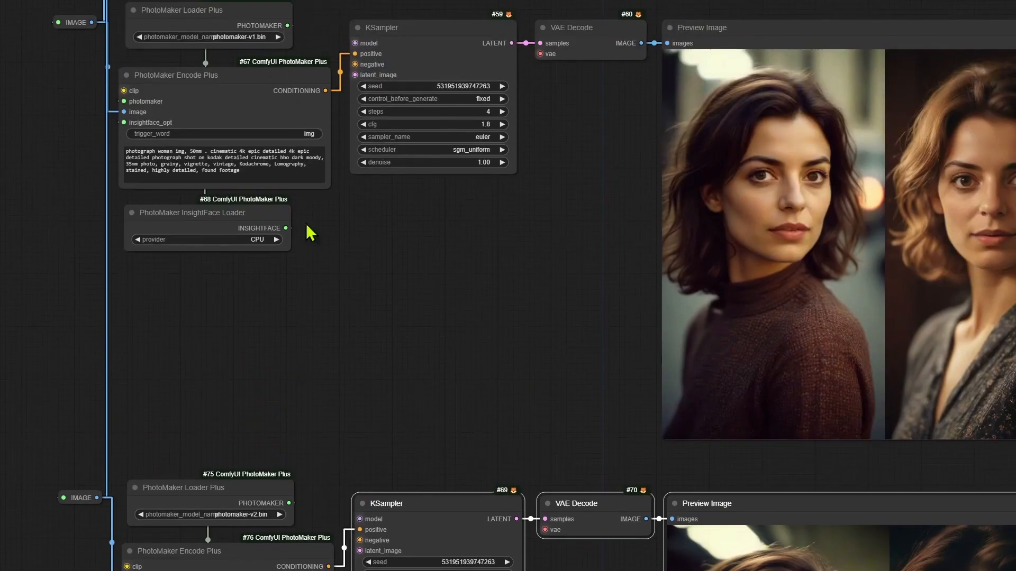
pyautogui.scroll(-3)
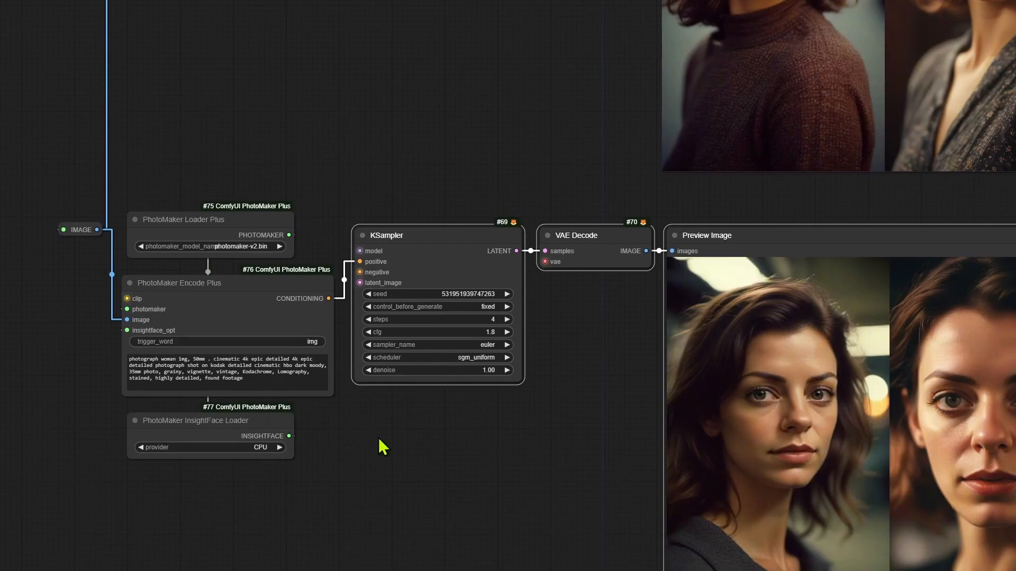
pyautogui.moveTo(594, 461)
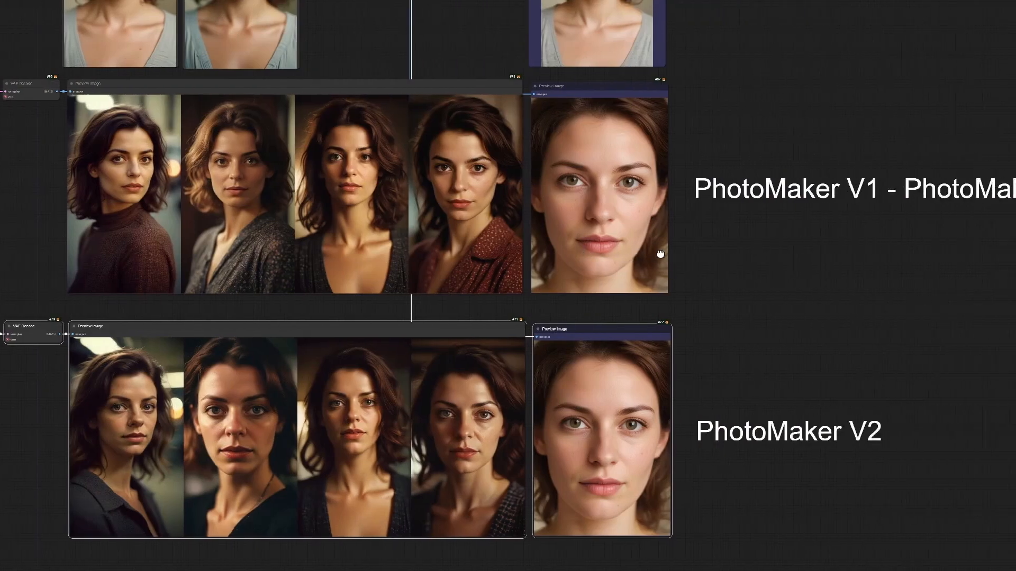
pyautogui.moveTo(748, 499)
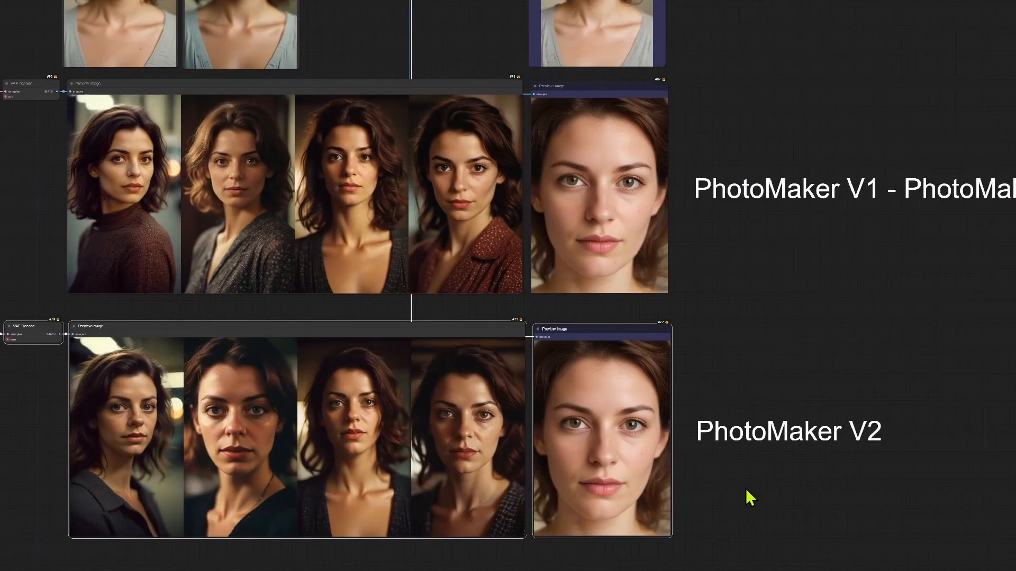
pyautogui.moveTo(946, 495)
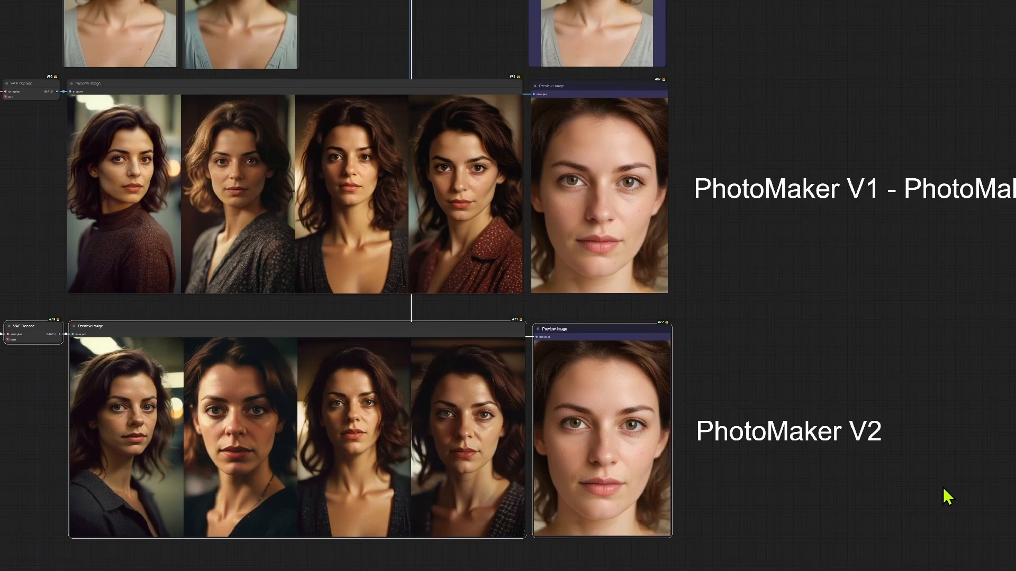
pyautogui.moveTo(939, 489)
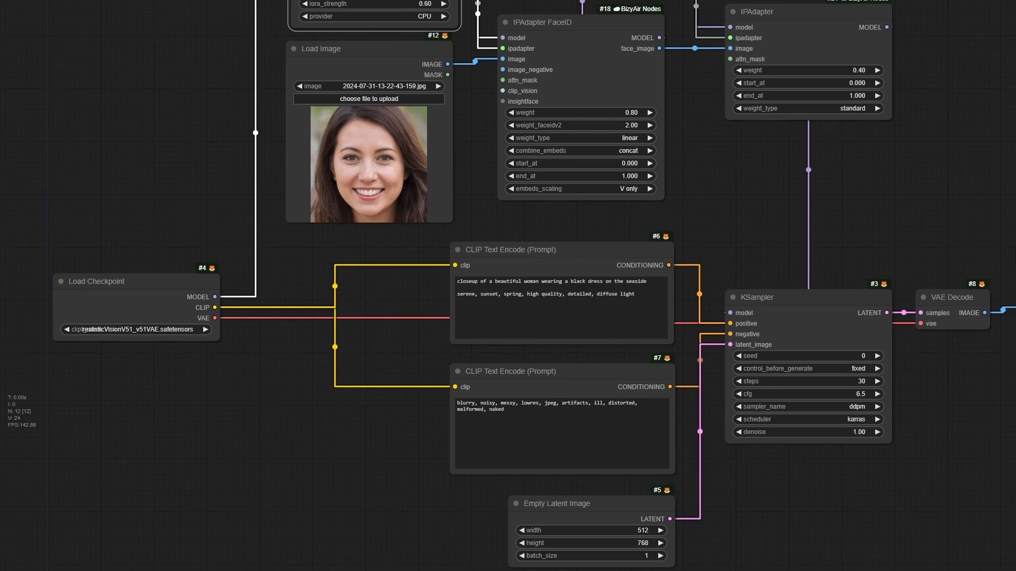
pyautogui.moveTo(836, 252)
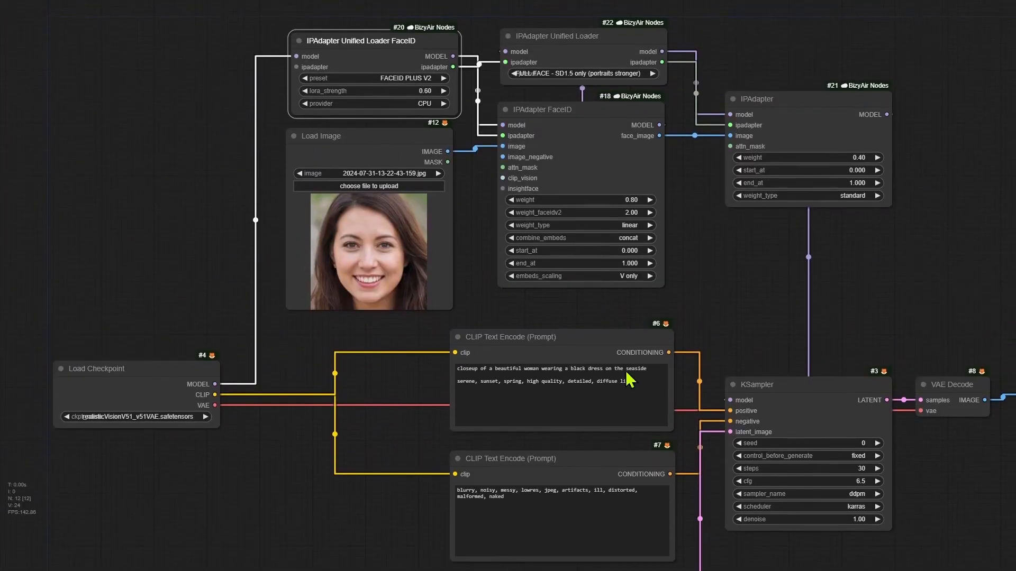
pyautogui.moveTo(871, 357)
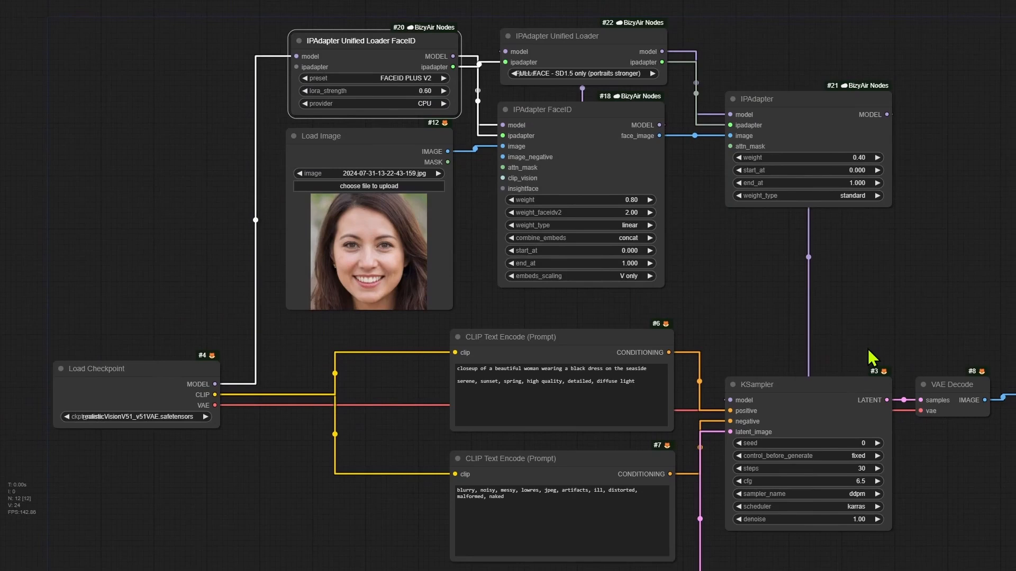
pyautogui.moveTo(803, 333)
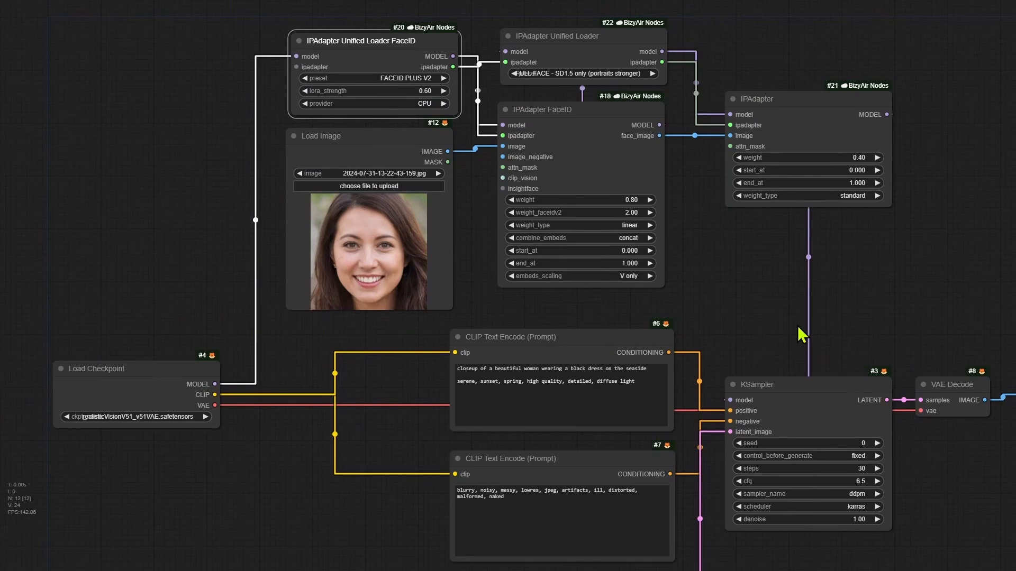
pyautogui.moveTo(144, 430)
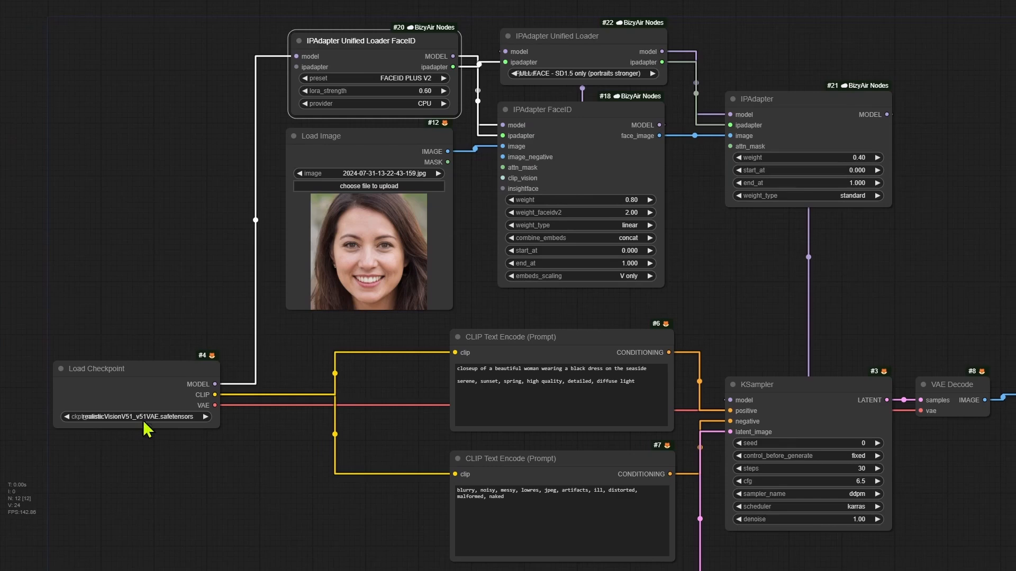
pyautogui.moveTo(258, 490)
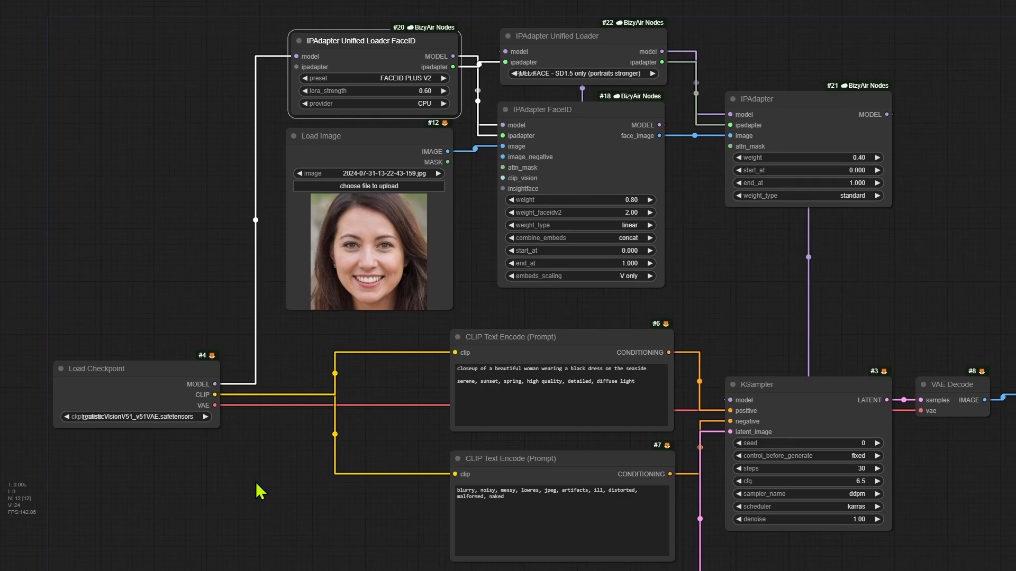
pyautogui.moveTo(457, 478)
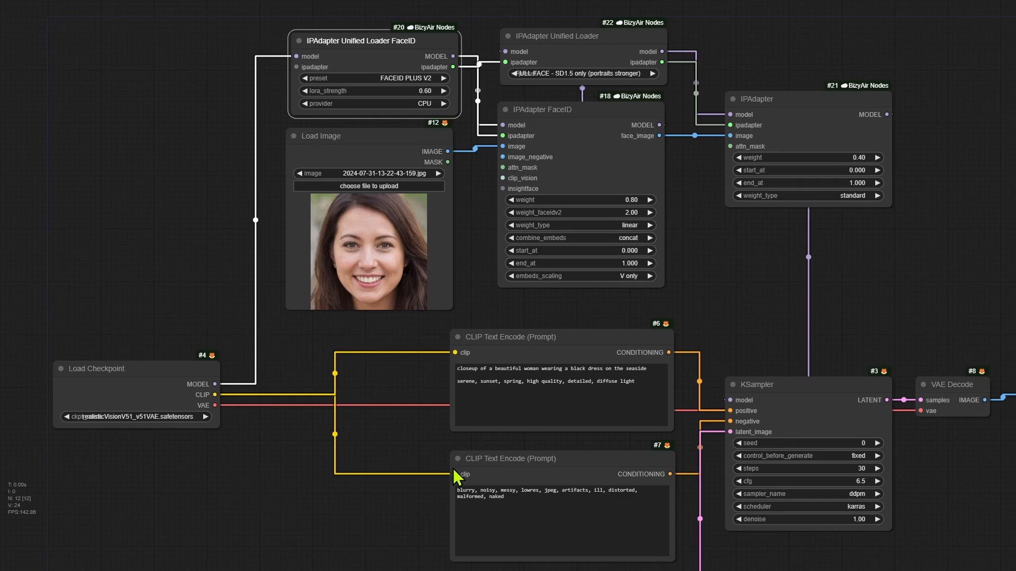
pyautogui.moveTo(893, 291)
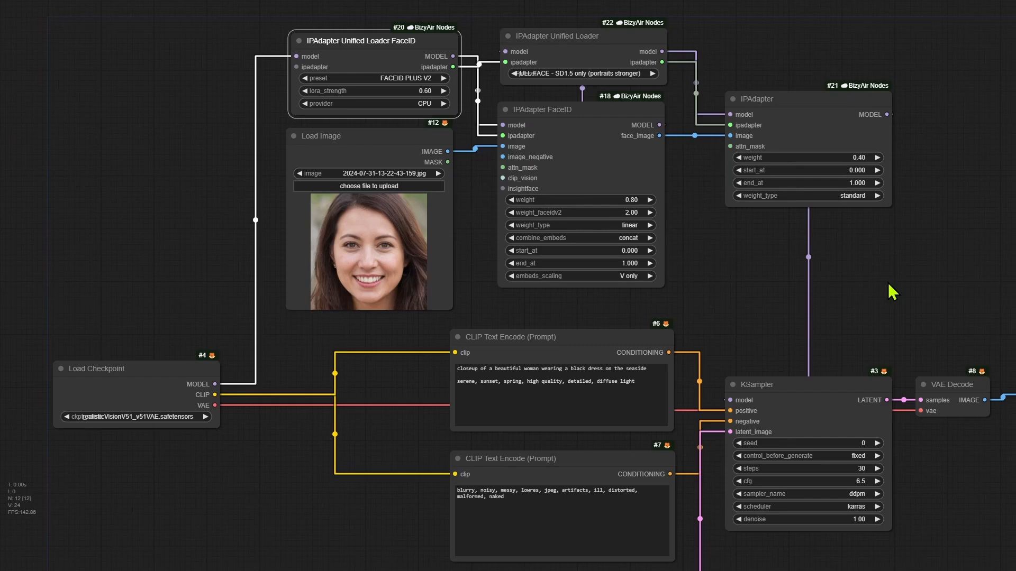
pyautogui.moveTo(821, 279)
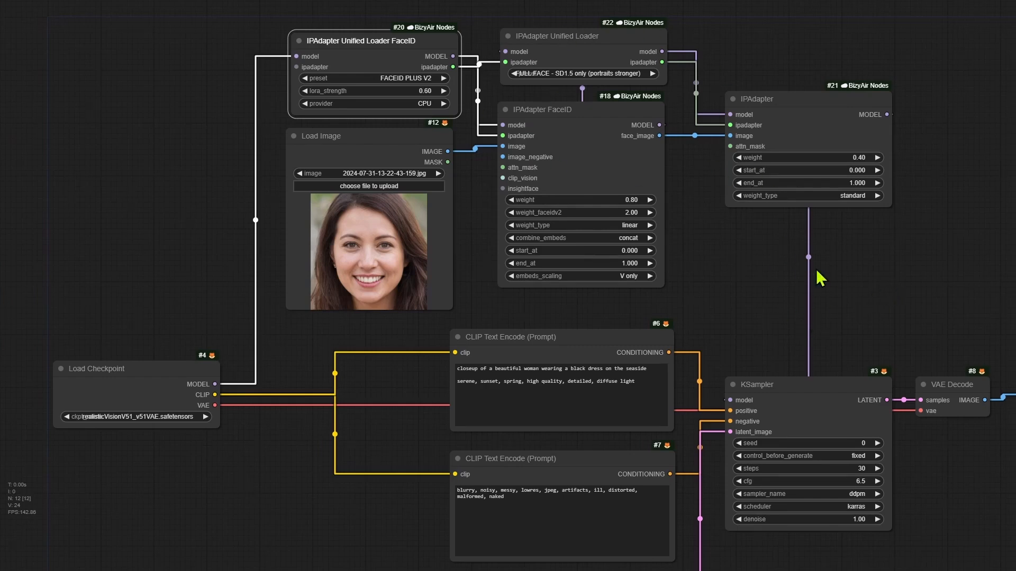
pyautogui.moveTo(866, 296)
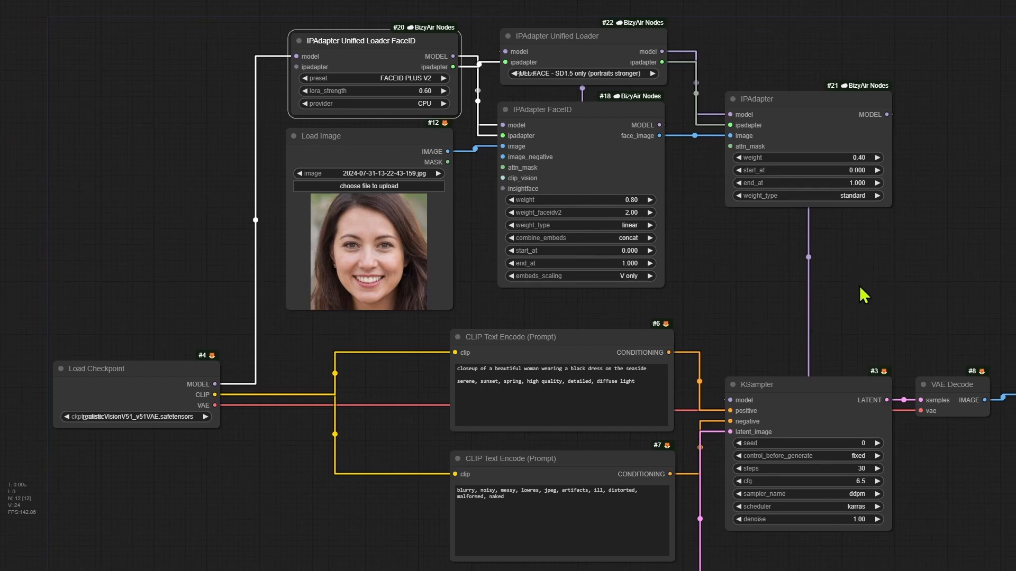
pyautogui.moveTo(860, 298)
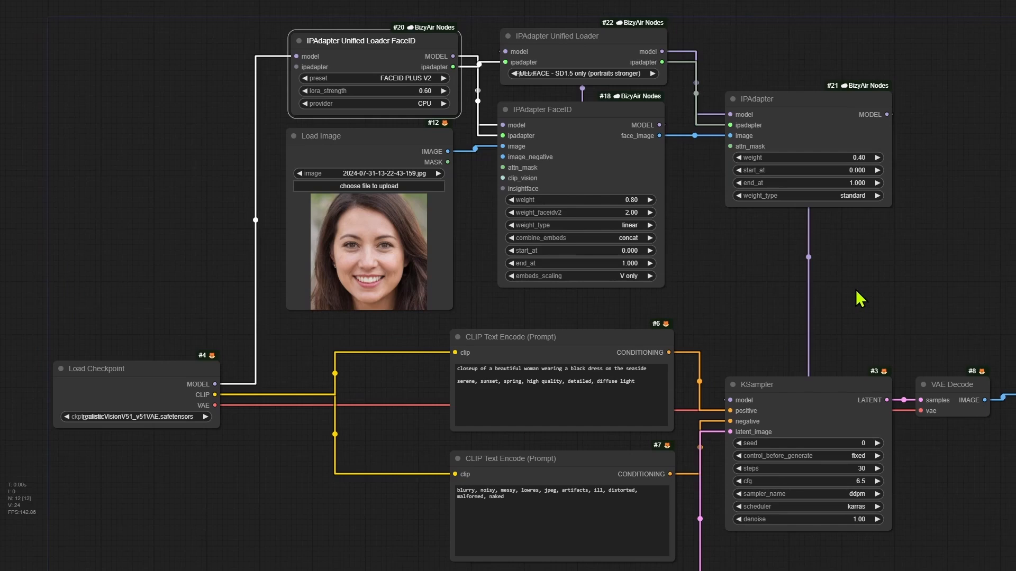
pyautogui.moveTo(856, 296)
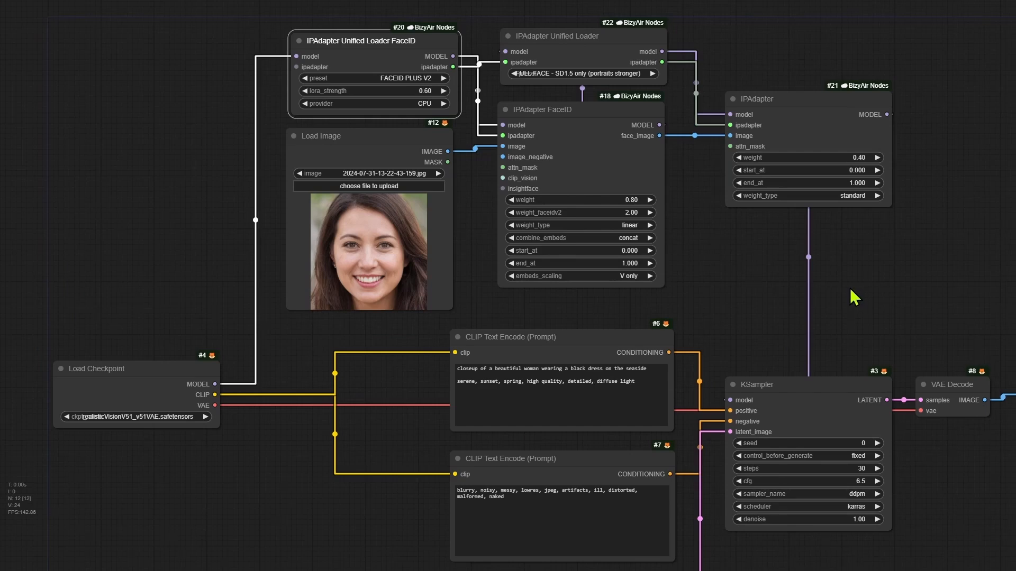
pyautogui.moveTo(855, 298)
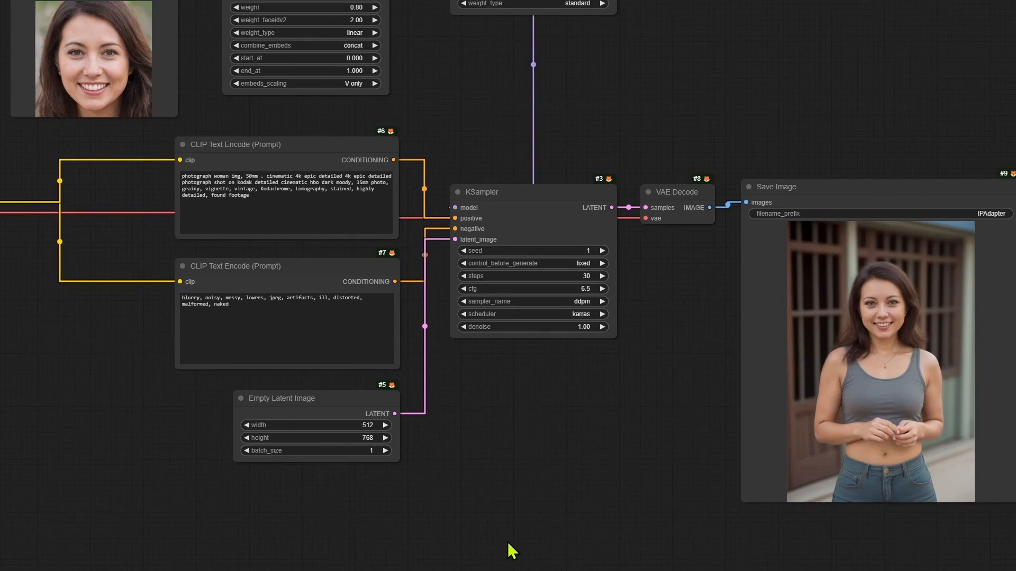
pyautogui.moveTo(224, 151)
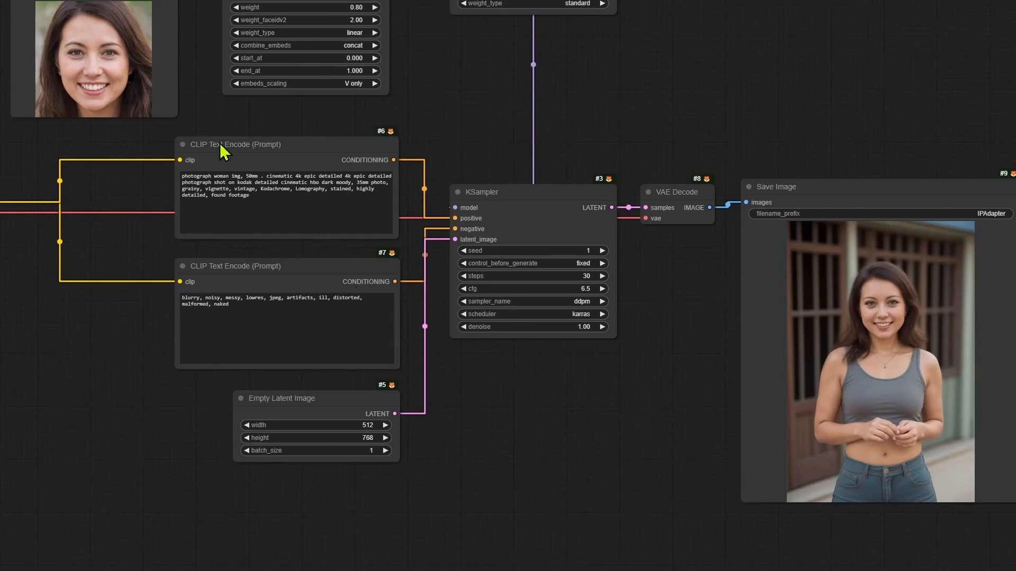
pyautogui.moveTo(332, 181)
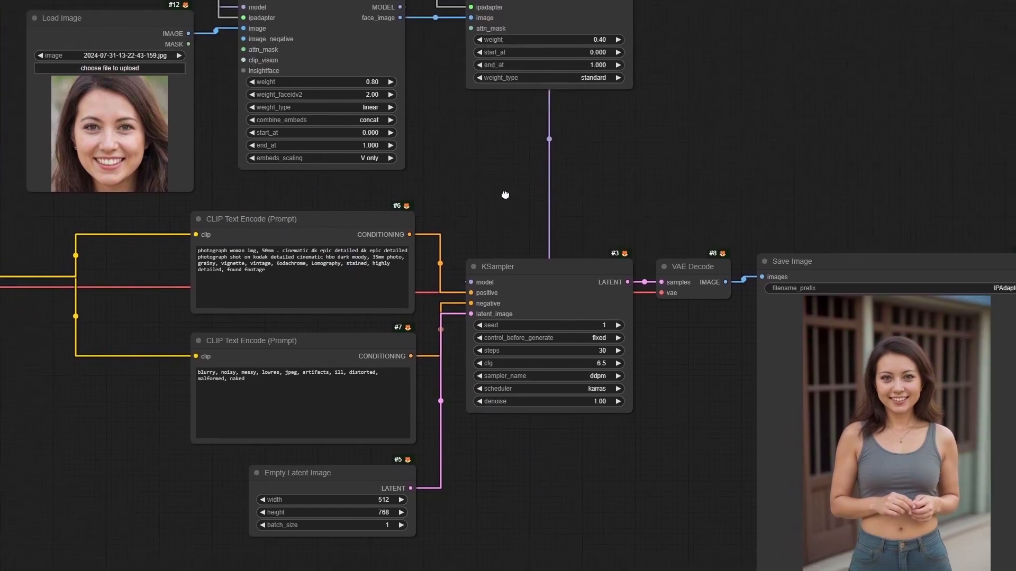
# Step: Nudge the canvas to view the Save Image output of the smiling woman in a grey tank top
pyautogui.moveTo(506, 195); pyautogui.dragTo(509, 202)
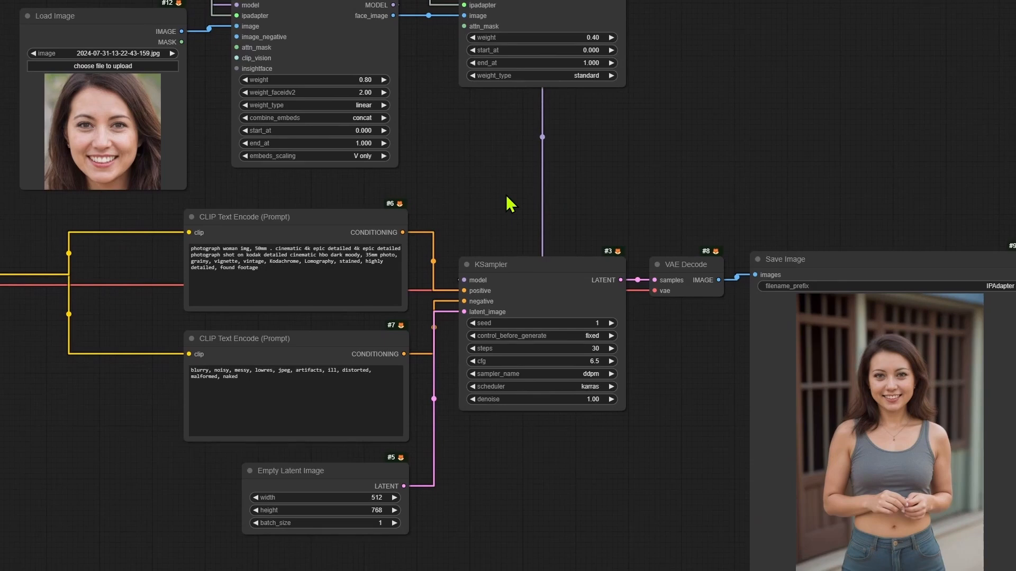
pyautogui.moveTo(129, 110)
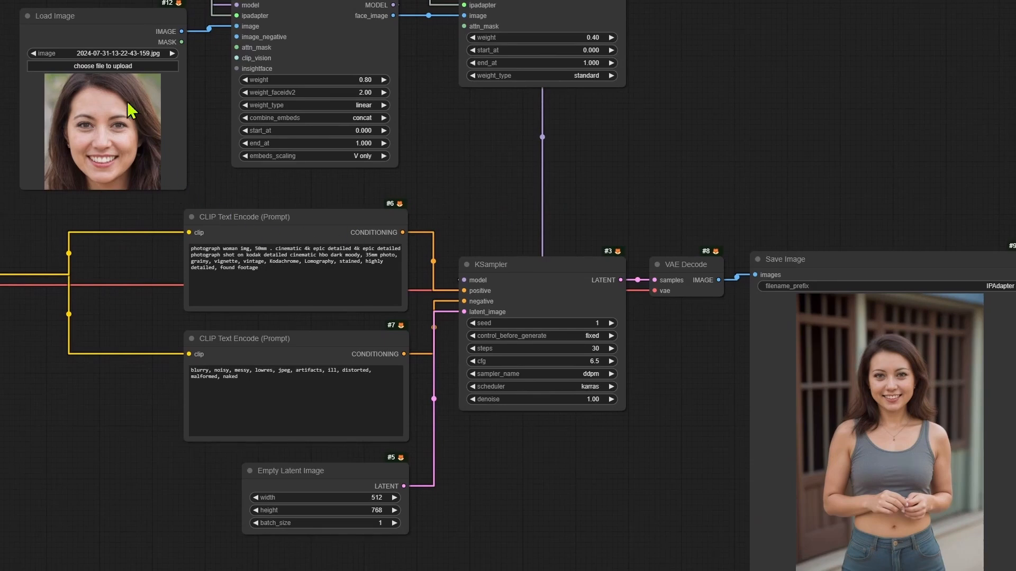
pyautogui.moveTo(793, 568)
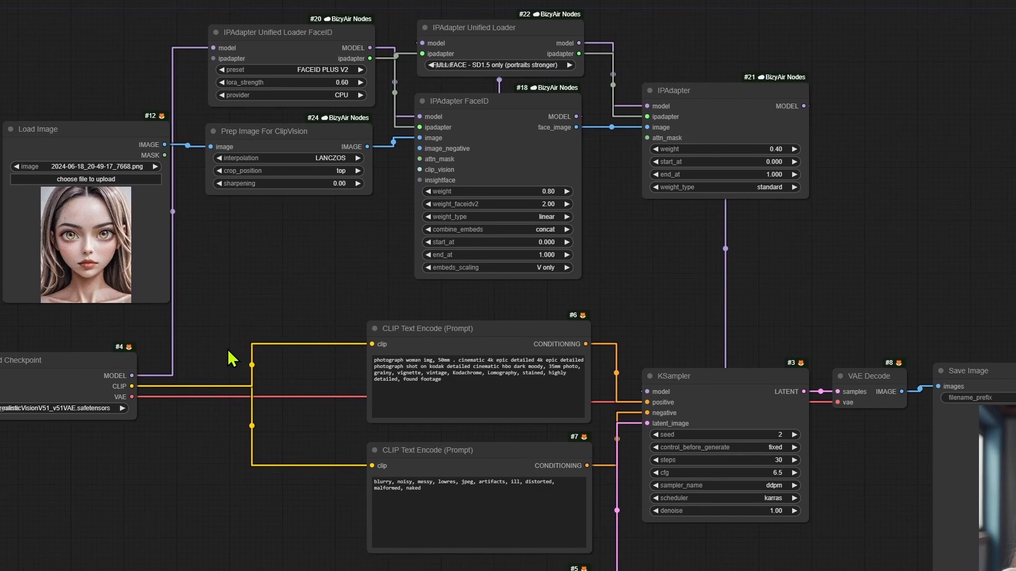
pyautogui.moveTo(763, 320)
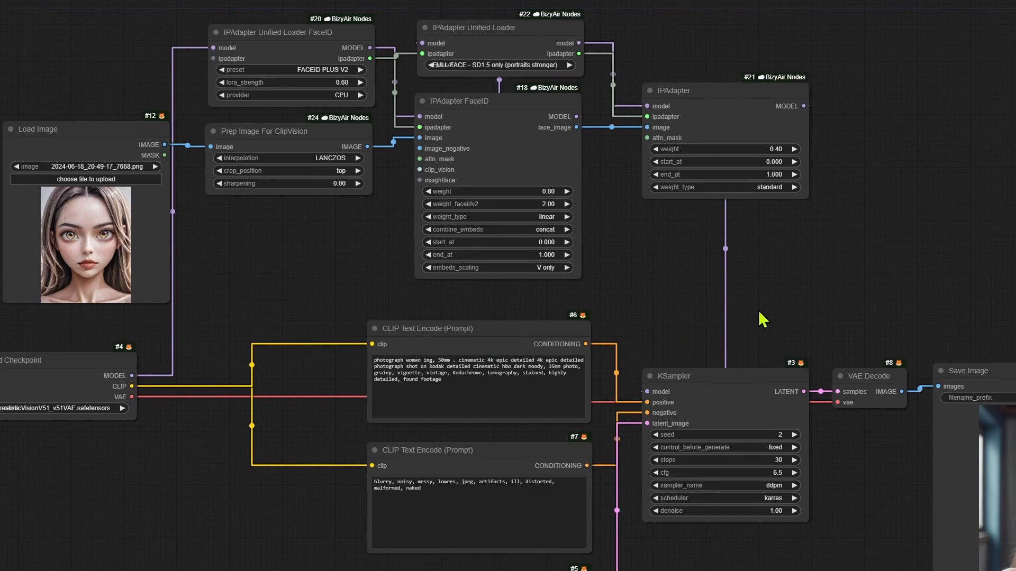
pyautogui.moveTo(885, 345)
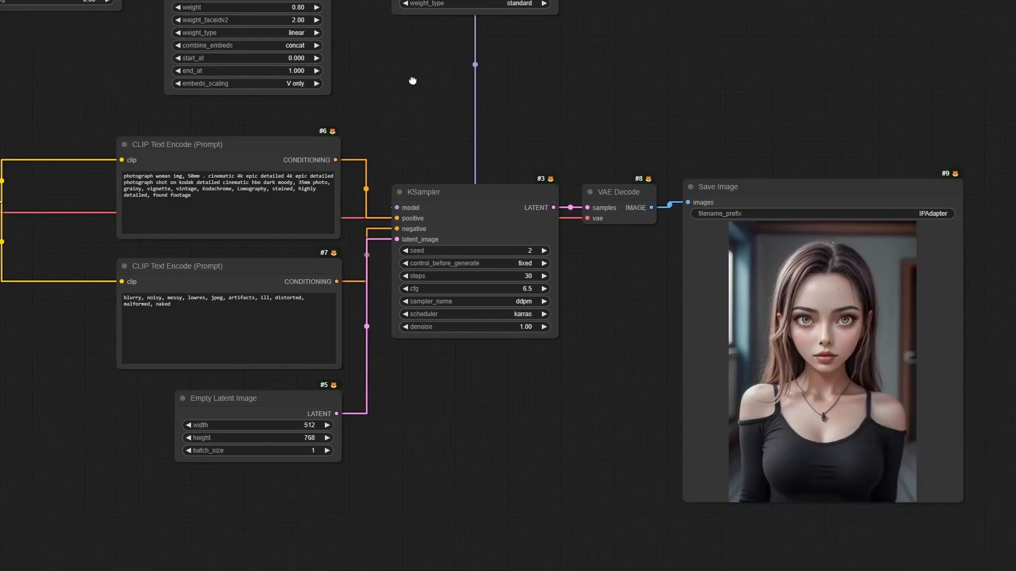
pyautogui.moveTo(628, 387)
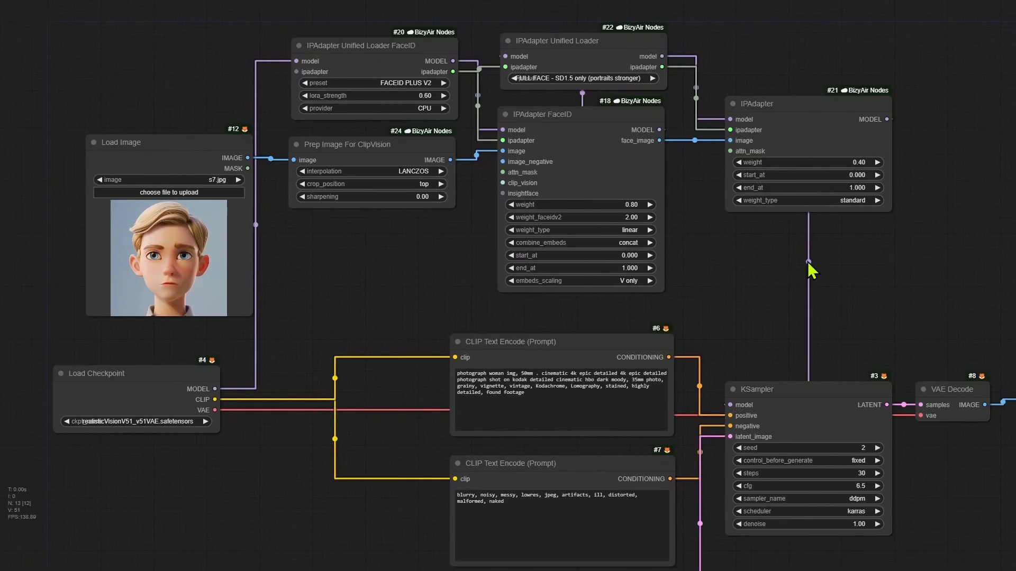
pyautogui.moveTo(790, 285)
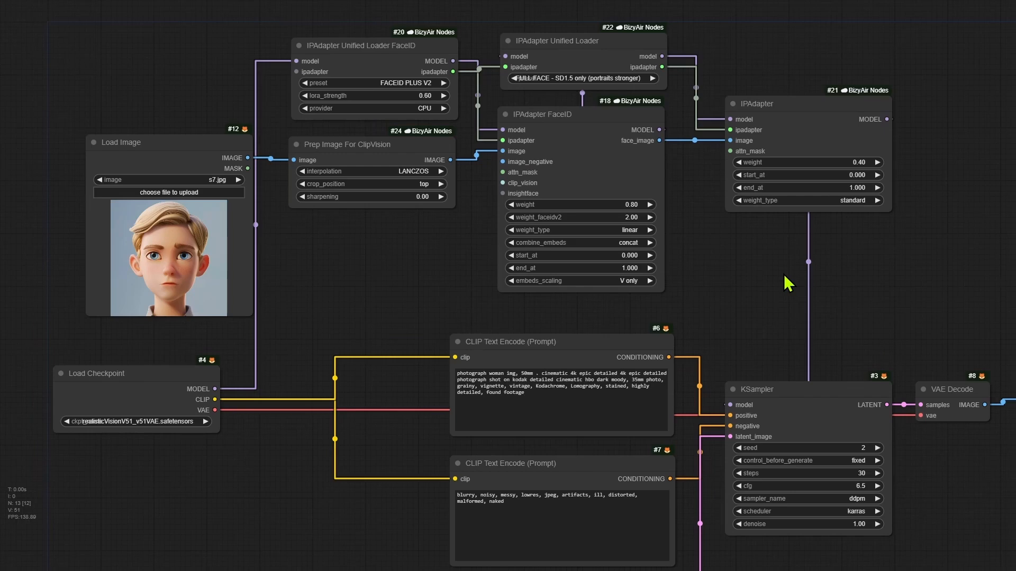
pyautogui.moveTo(399, 294)
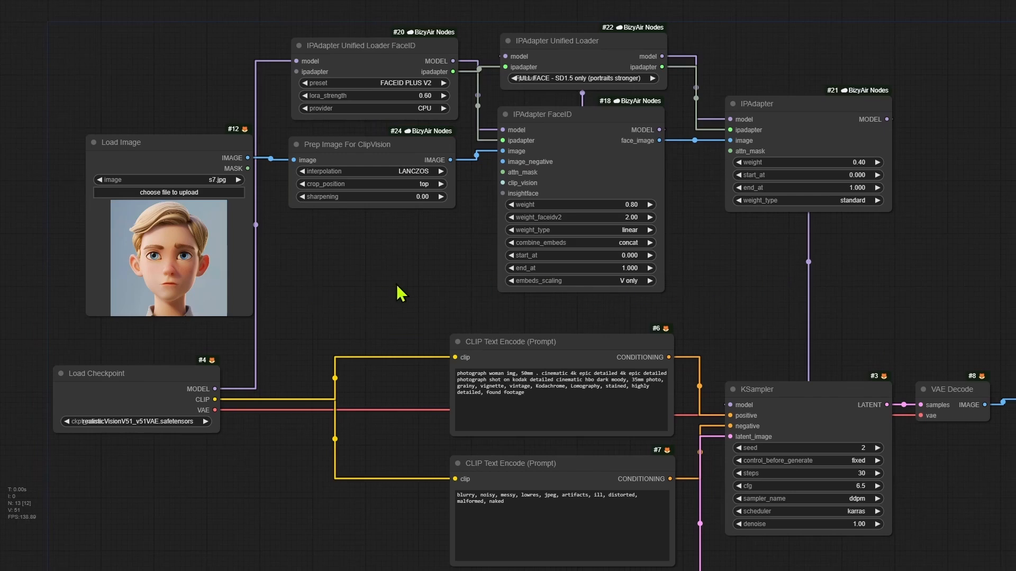
pyautogui.moveTo(428, 292)
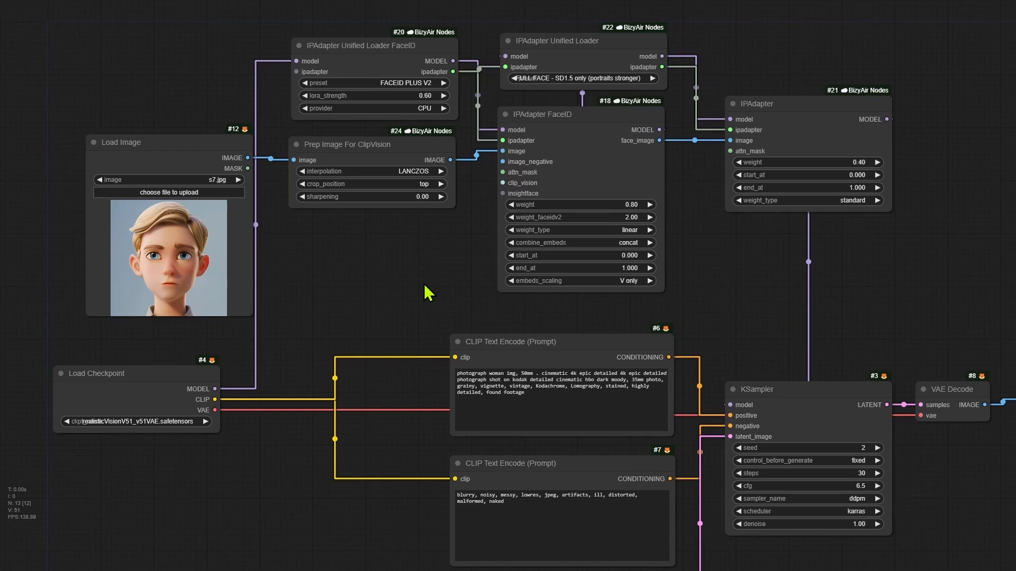
pyautogui.moveTo(417, 299)
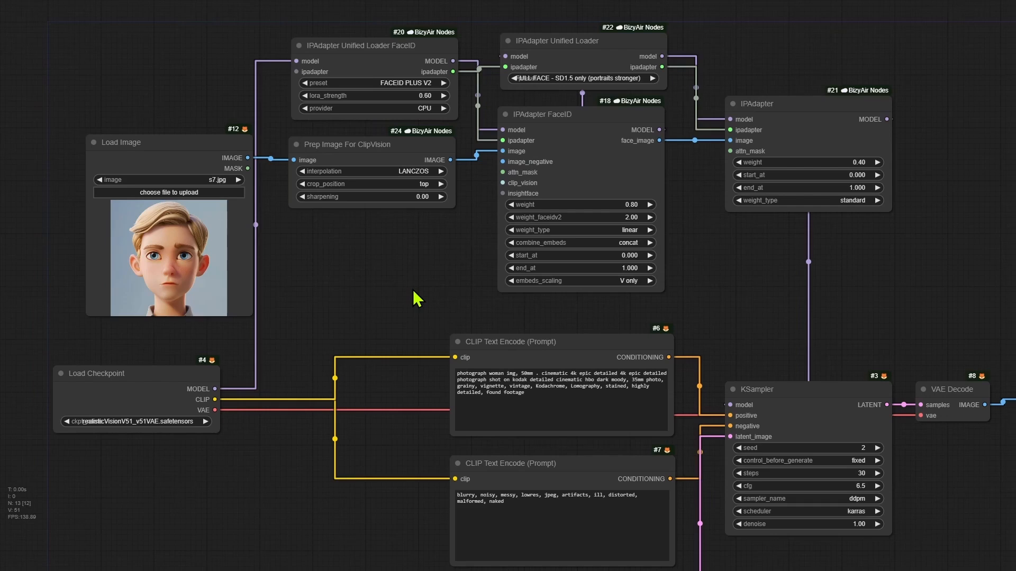
pyautogui.moveTo(348, 258)
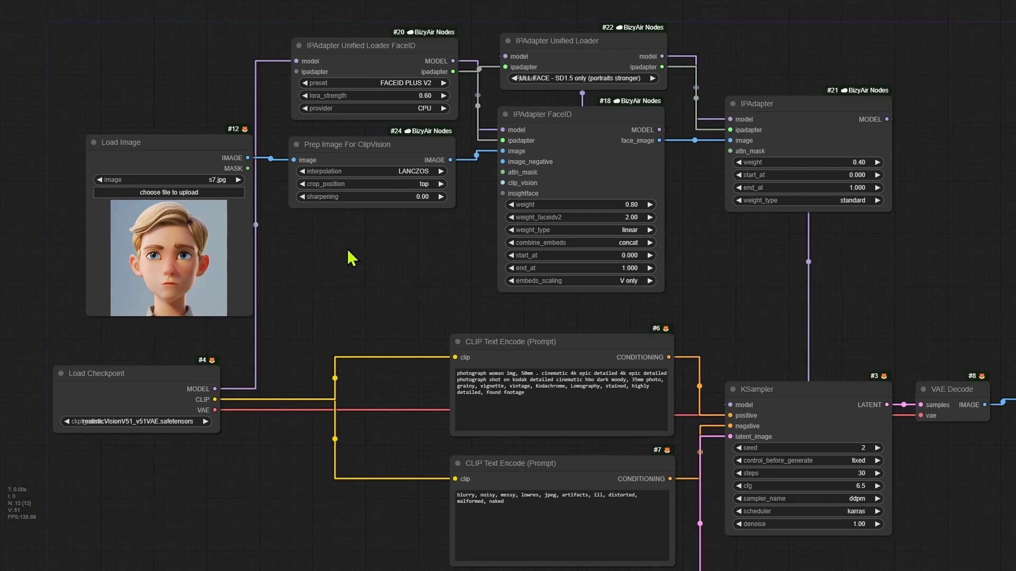
pyautogui.moveTo(385, 296)
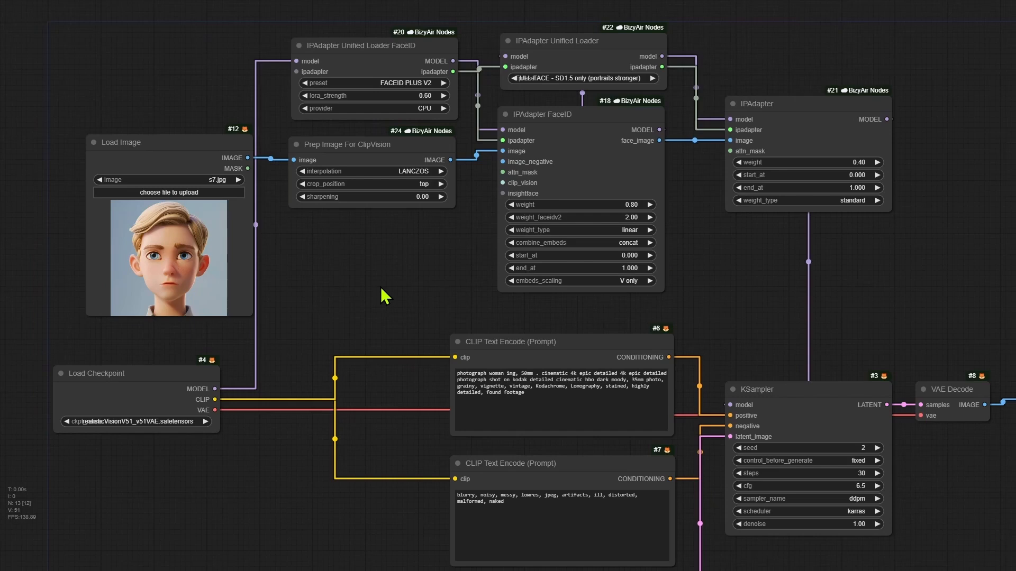
pyautogui.moveTo(778, 339)
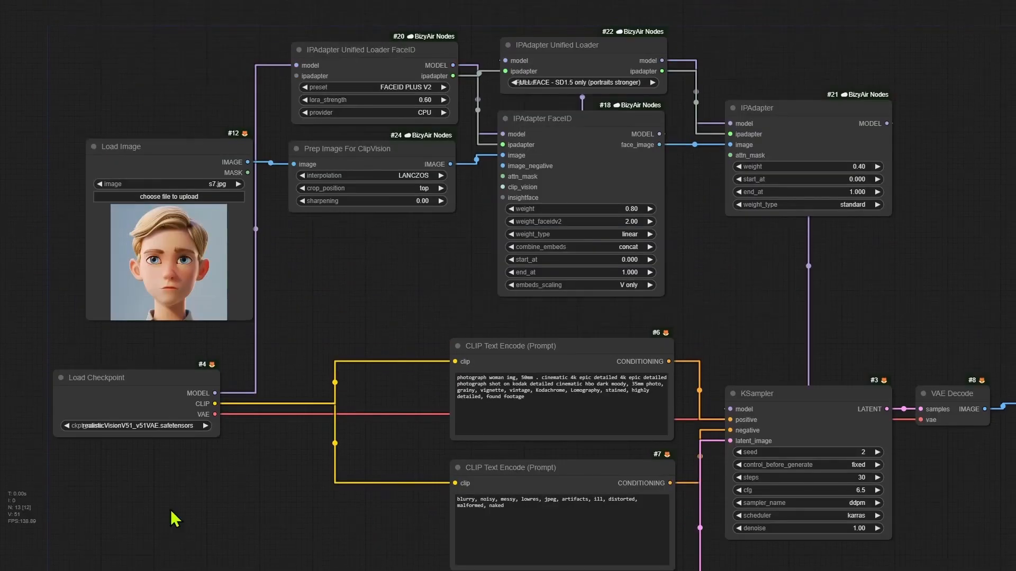
pyautogui.moveTo(262, 533)
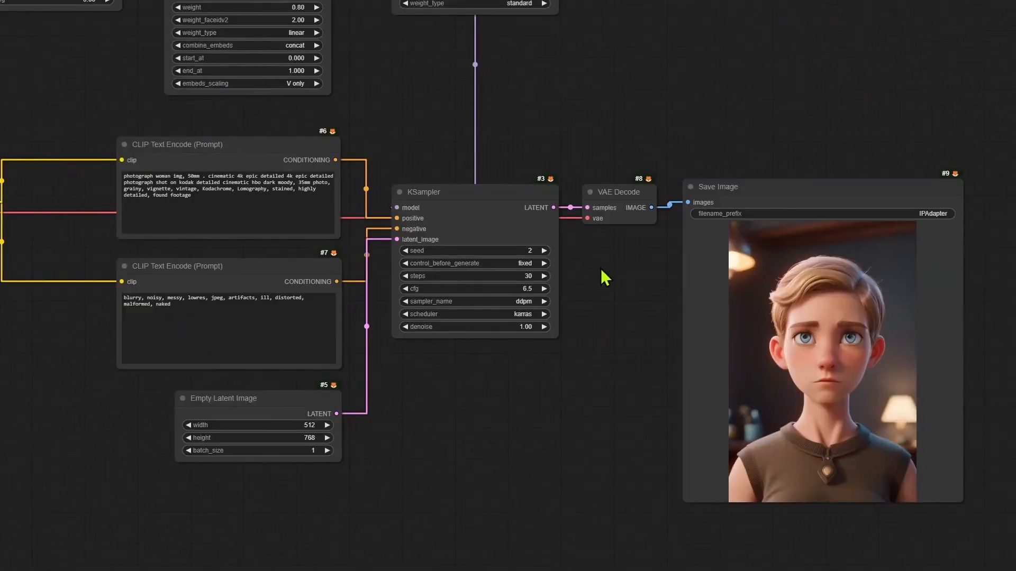
pyautogui.moveTo(556, 462)
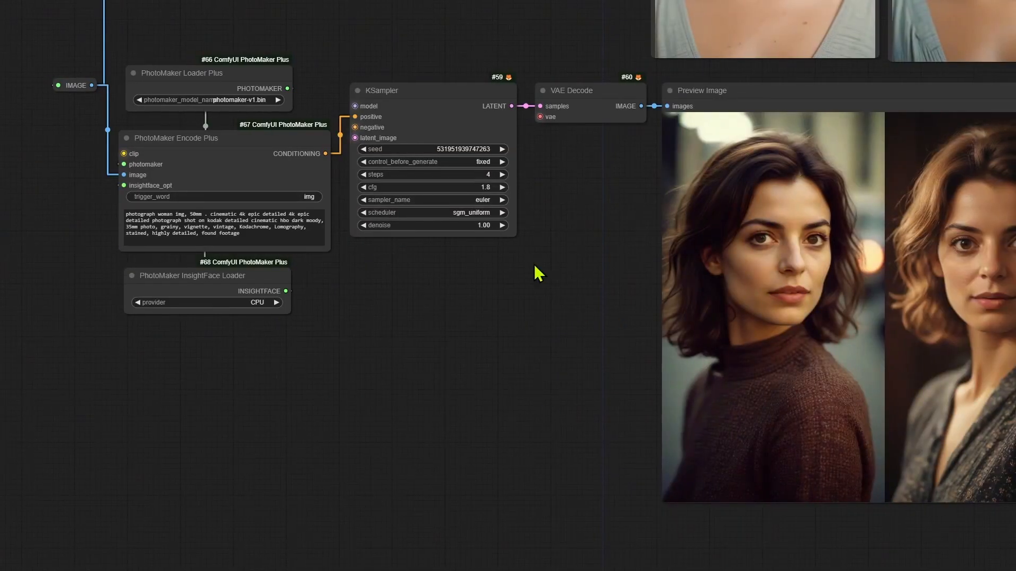
pyautogui.moveTo(567, 345)
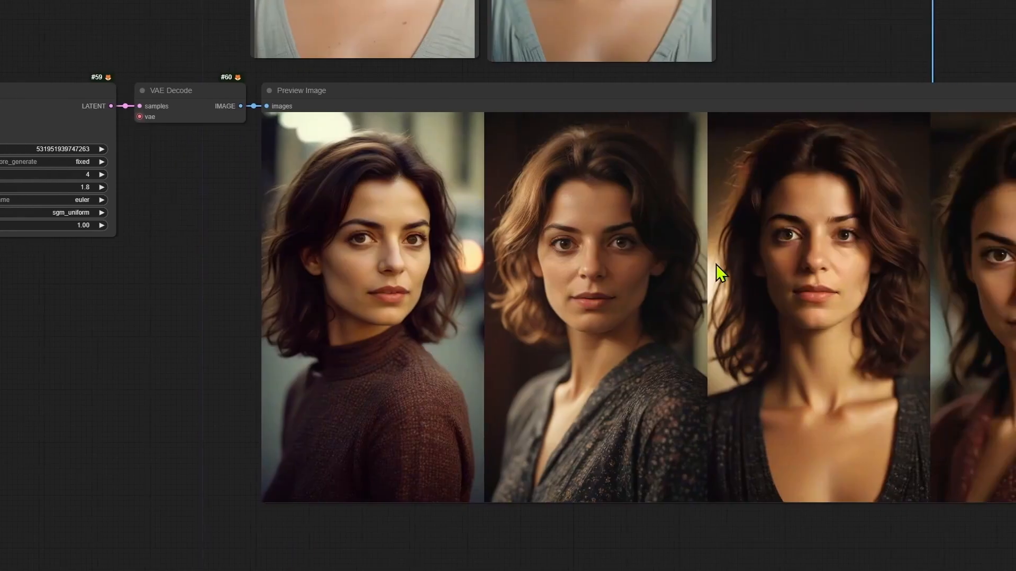
pyautogui.moveTo(230, 376)
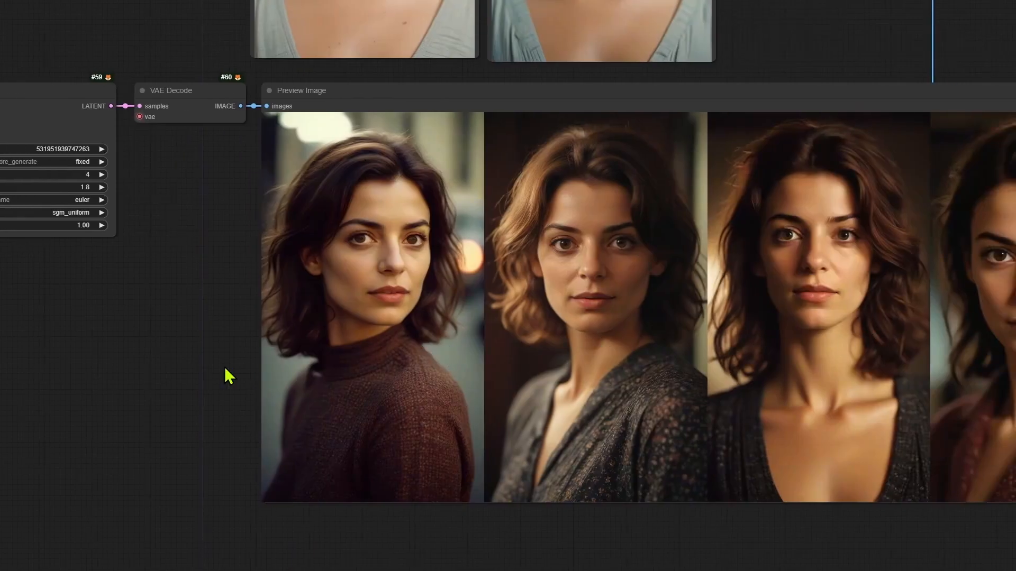
pyautogui.moveTo(260, 380)
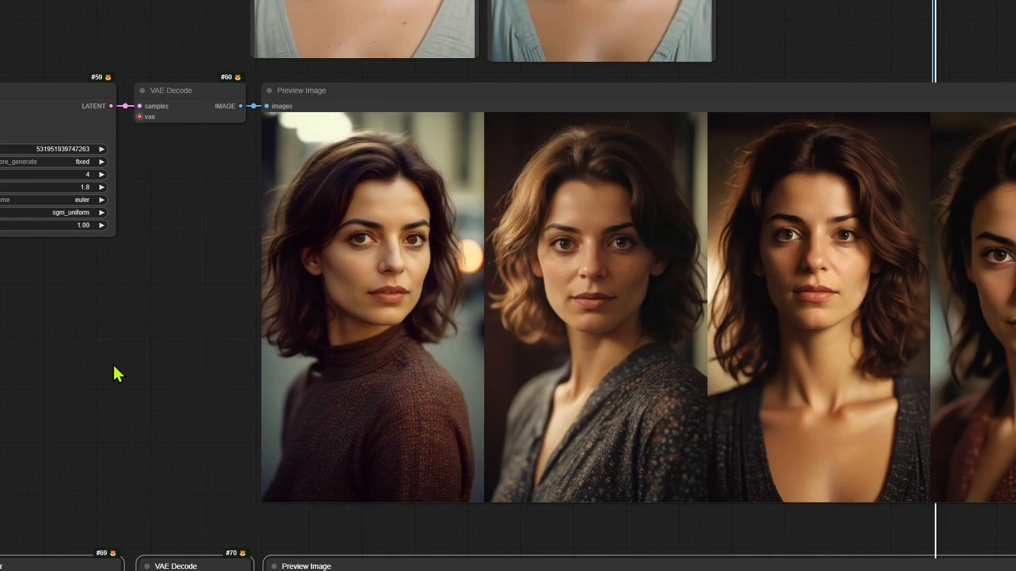
# Step: Pan across the Preview Image node to compare the dark-haired woman's portraits
pyautogui.moveTo(117, 373); pyautogui.dragTo(302, 307)
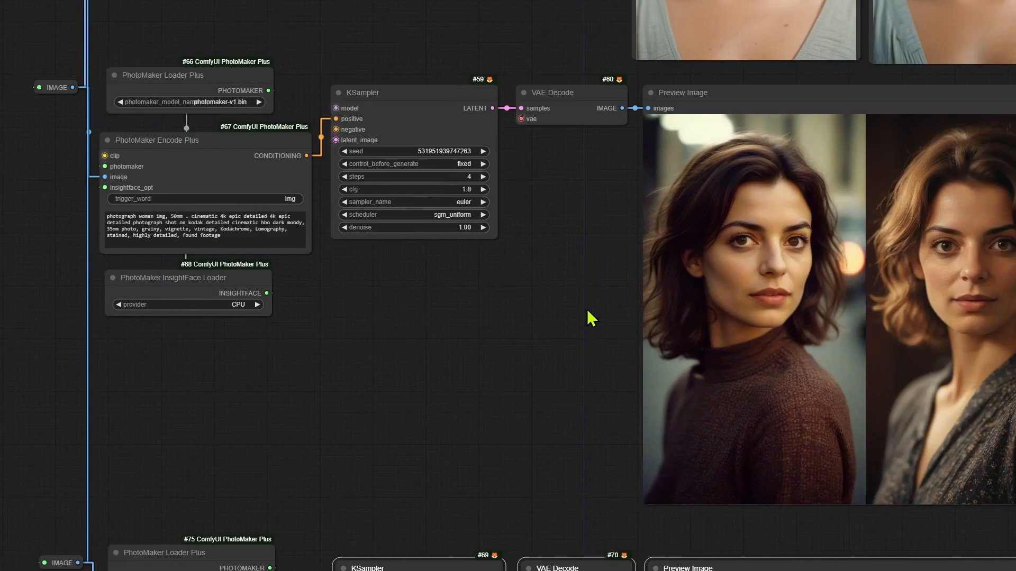
pyautogui.moveTo(657, 394)
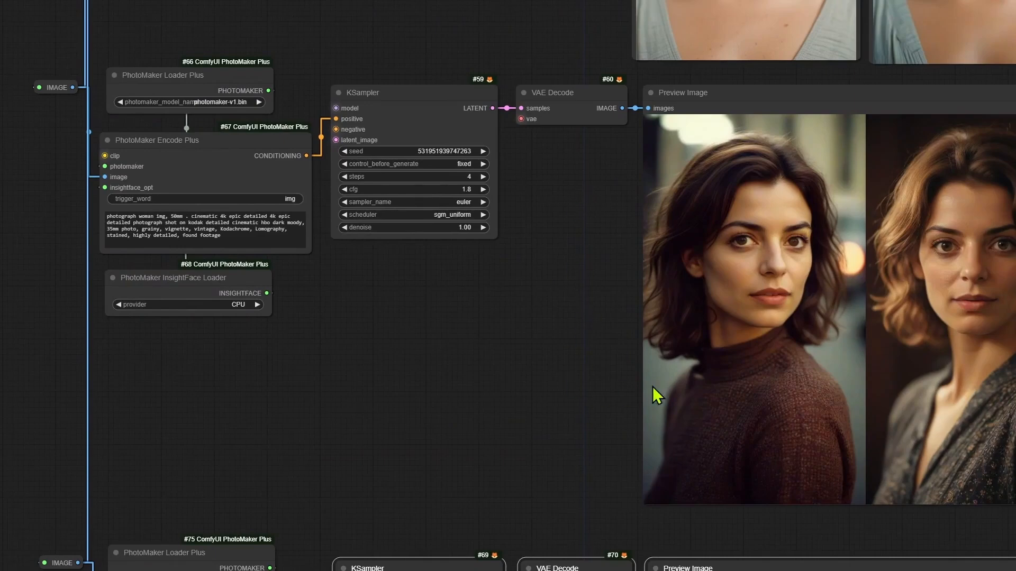
pyautogui.moveTo(489, 414)
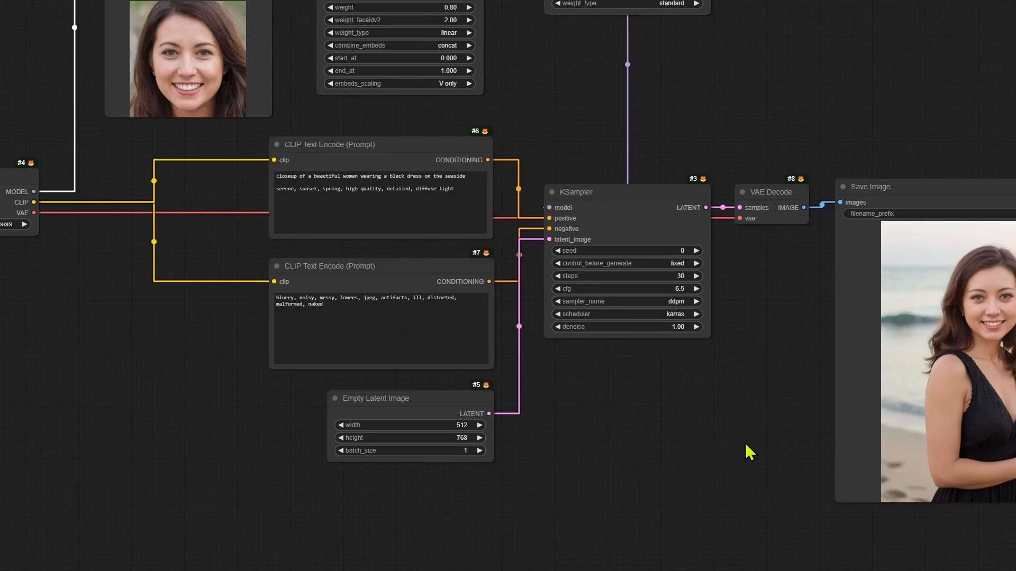
pyautogui.moveTo(806, 463)
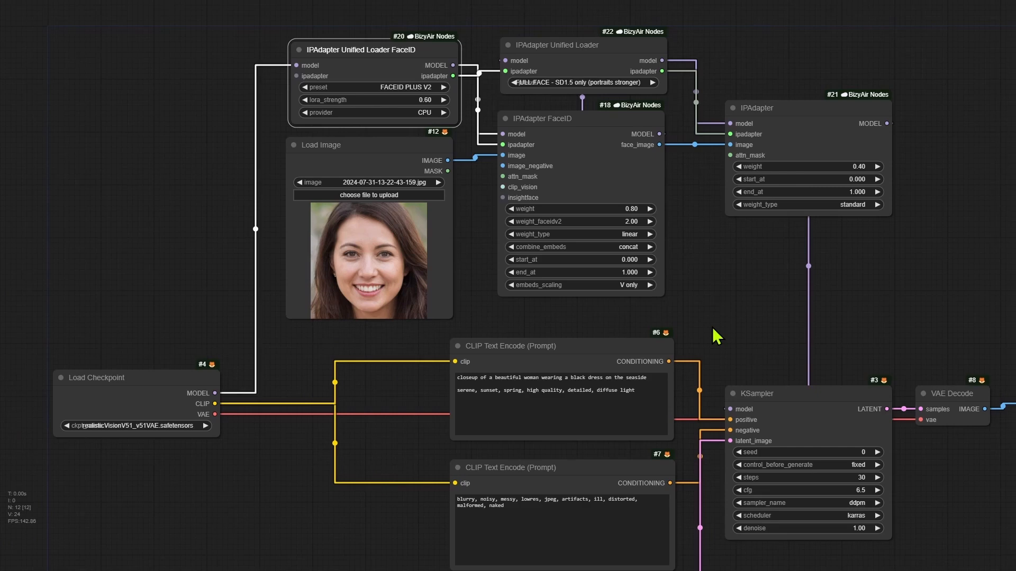
pyautogui.moveTo(667, 337)
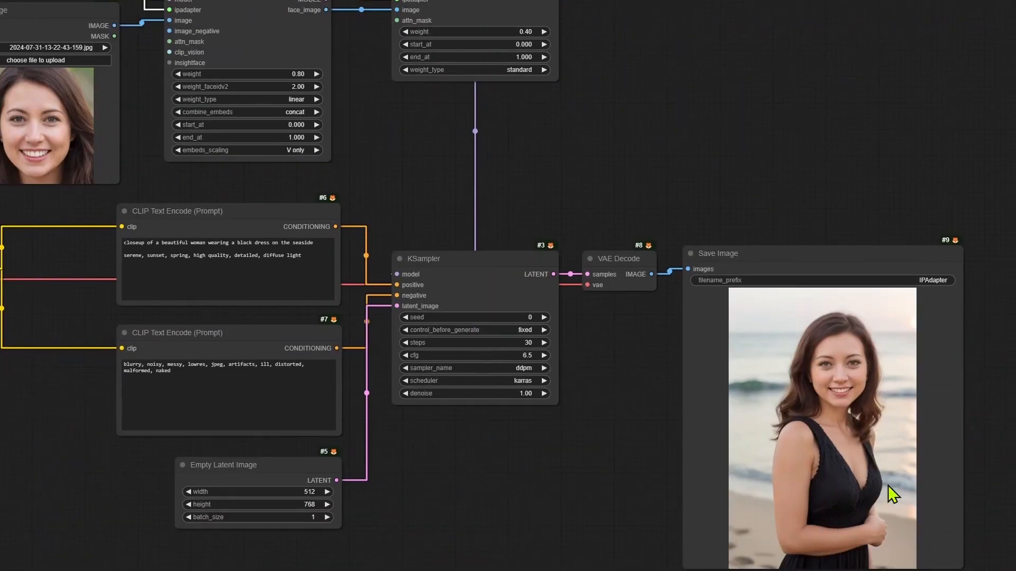
pyautogui.moveTo(580, 498)
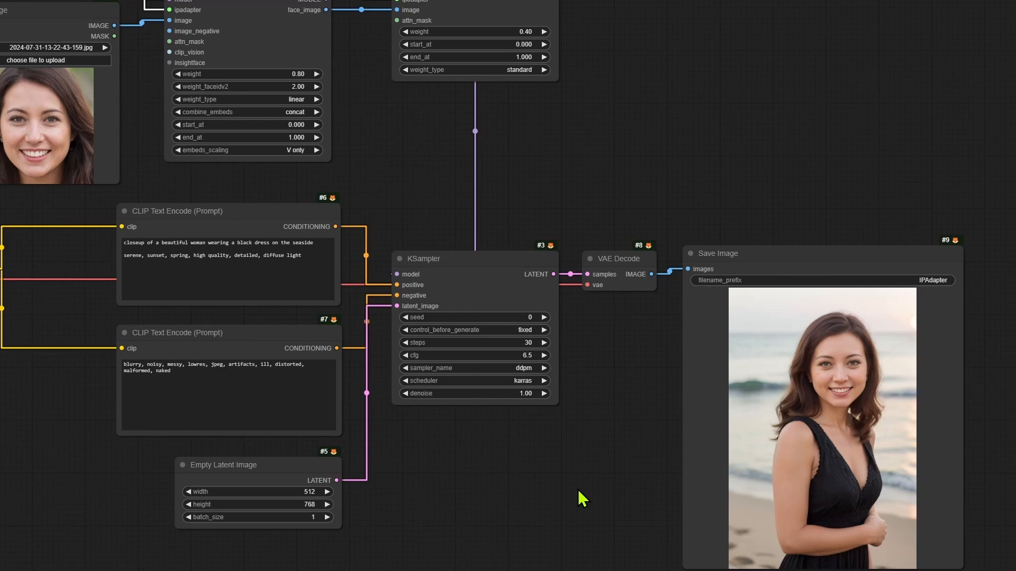
pyautogui.moveTo(619, 482)
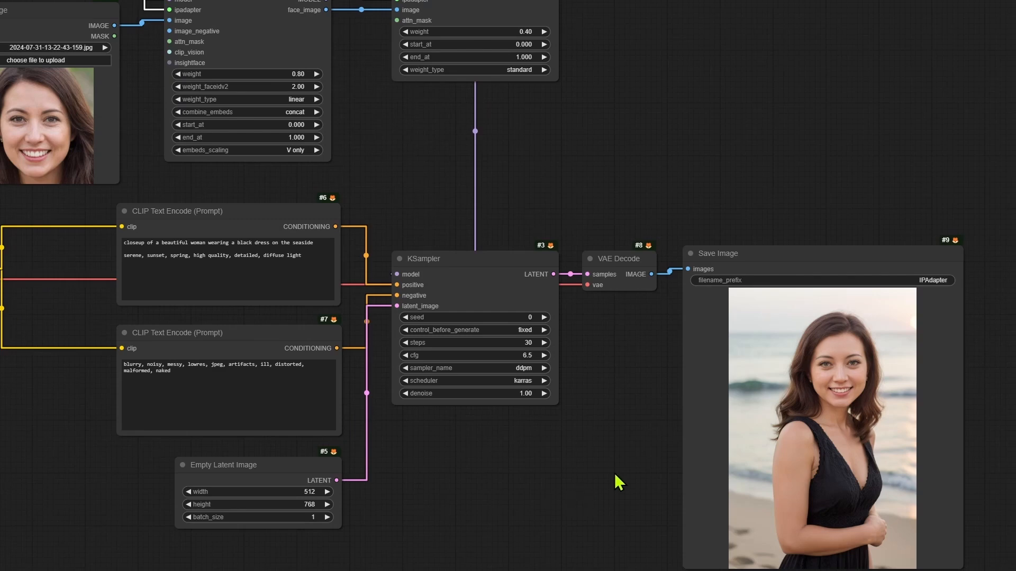
pyautogui.moveTo(621, 480)
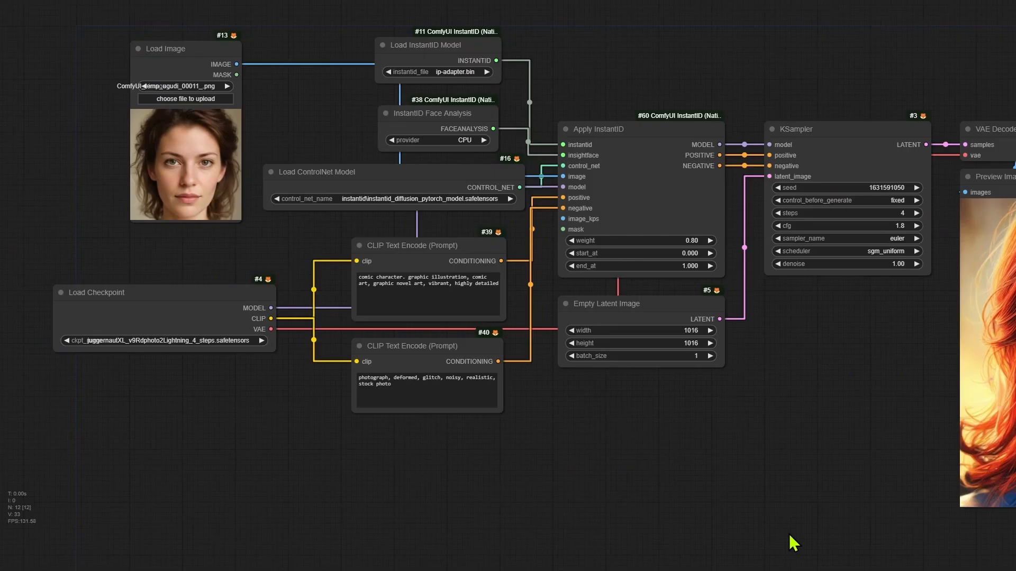
pyautogui.moveTo(781, 518)
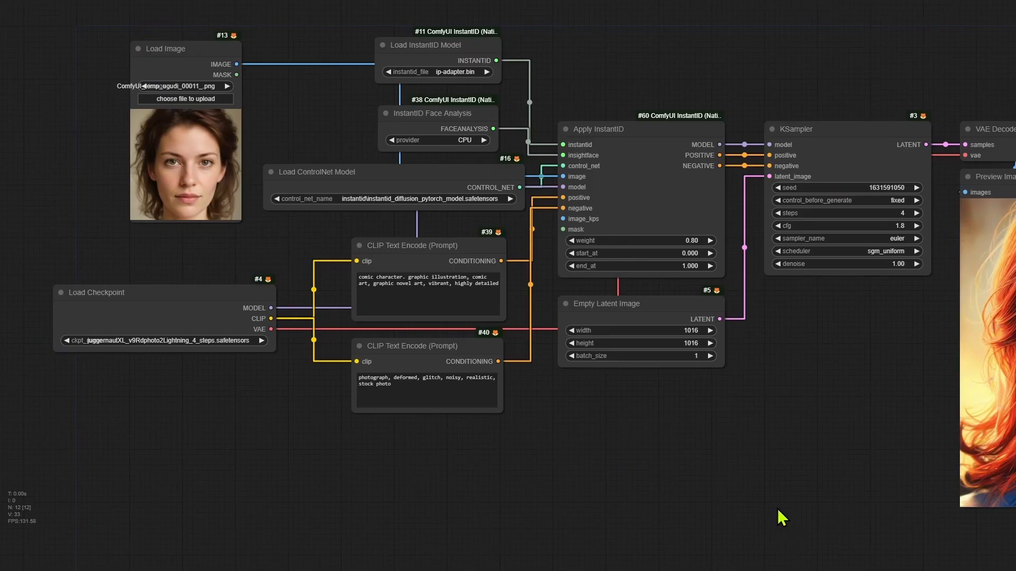
pyautogui.moveTo(812, 498)
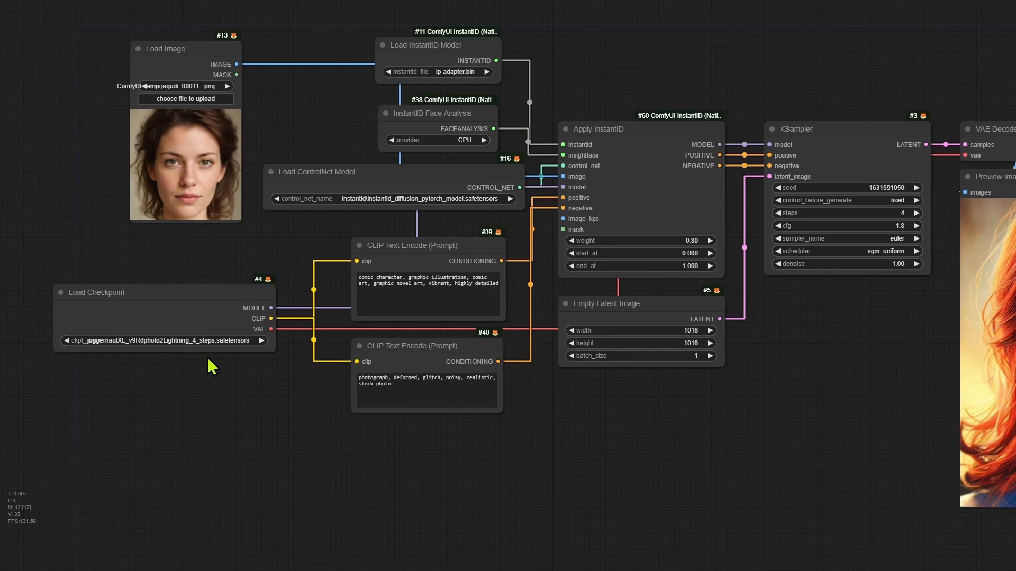
pyautogui.moveTo(217, 452)
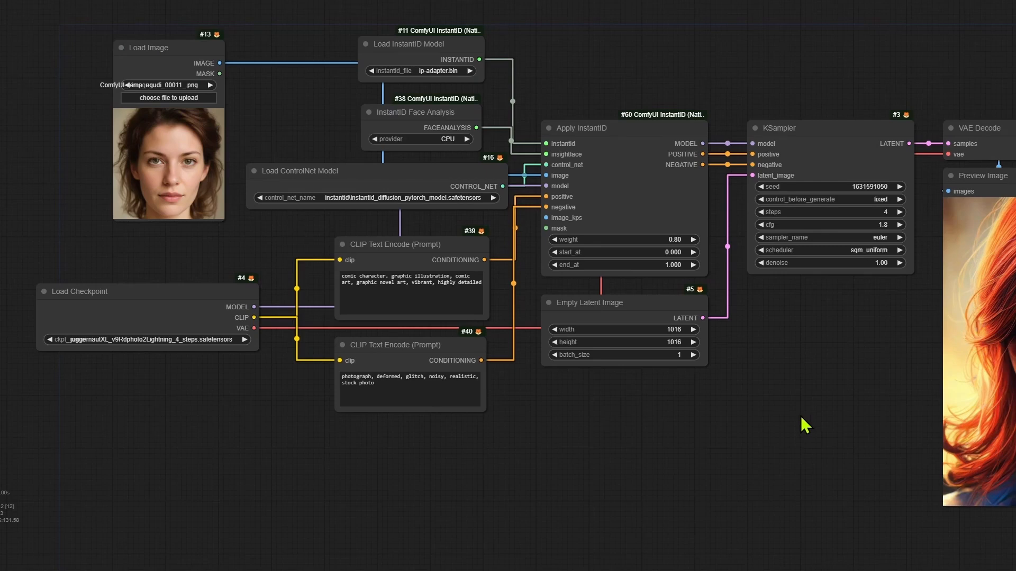
pyautogui.moveTo(532, 363)
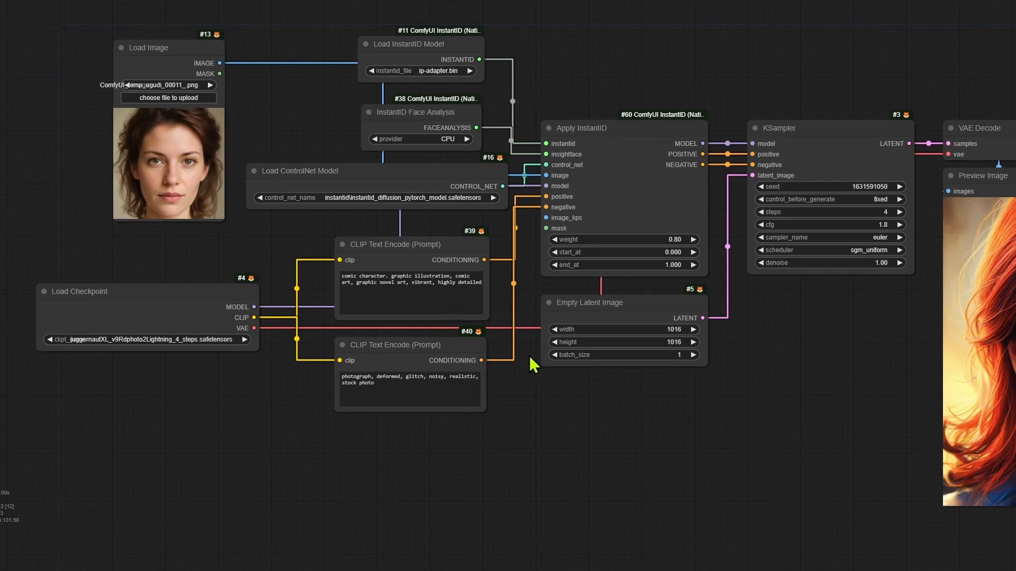
pyautogui.moveTo(583, 389)
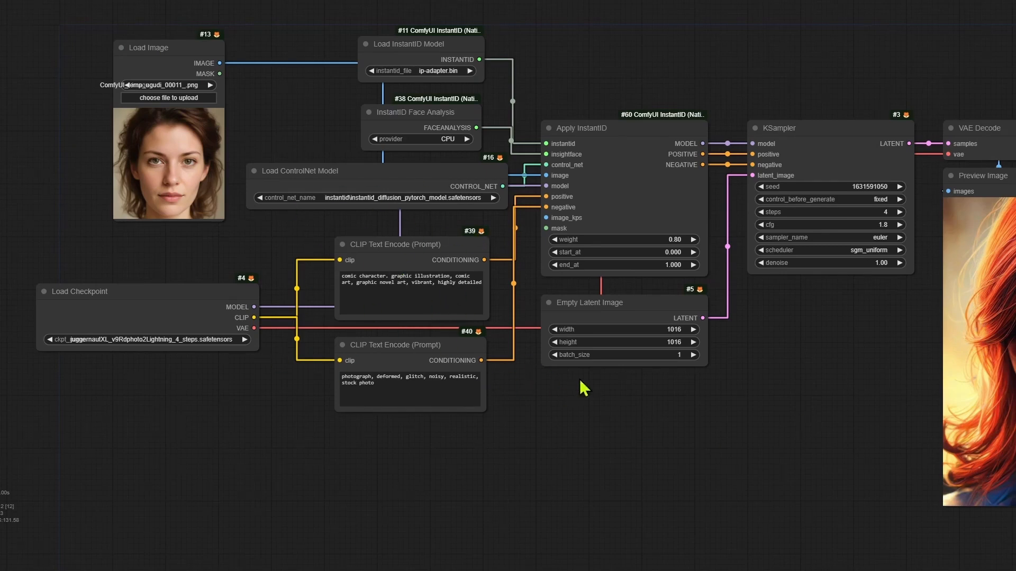
pyautogui.moveTo(389, 244)
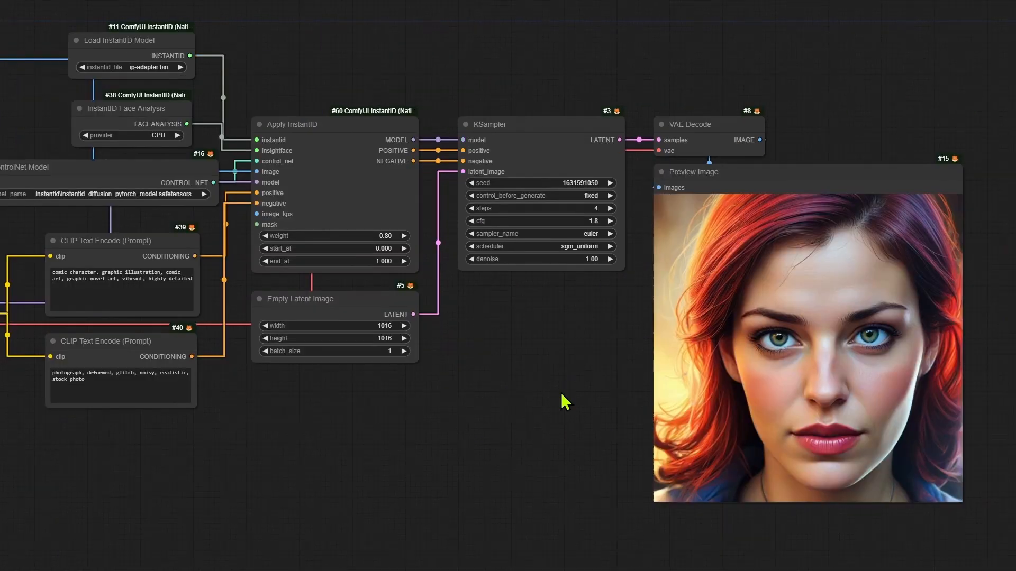
pyautogui.moveTo(561, 29)
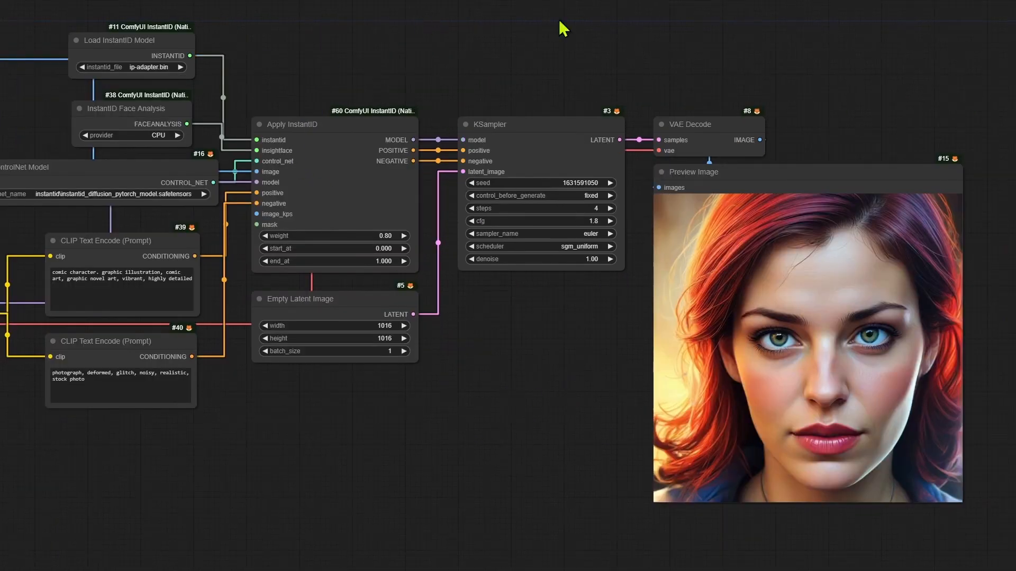
pyautogui.moveTo(455, 434)
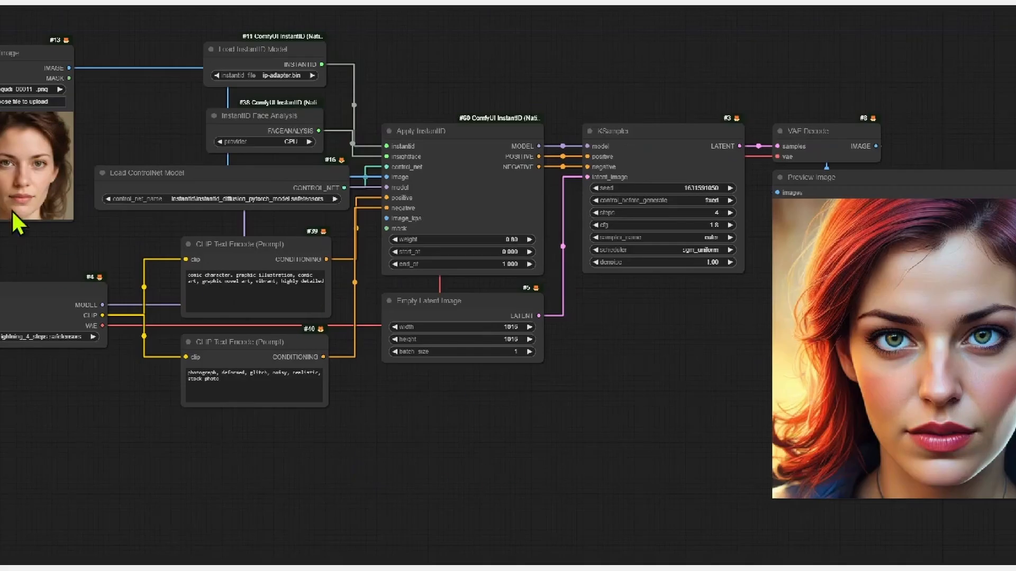
pyautogui.moveTo(1006, 283)
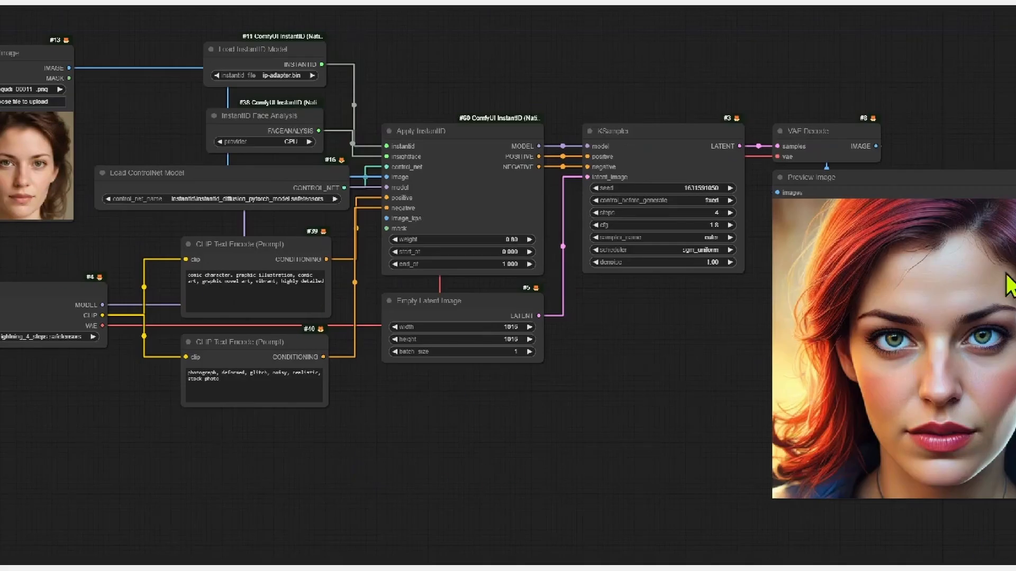
pyautogui.moveTo(593, 502)
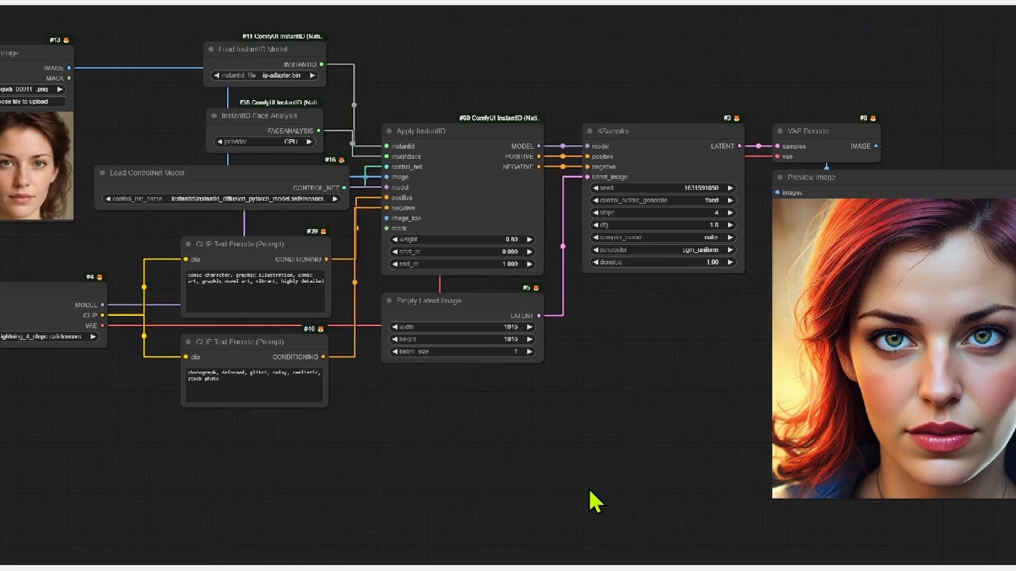